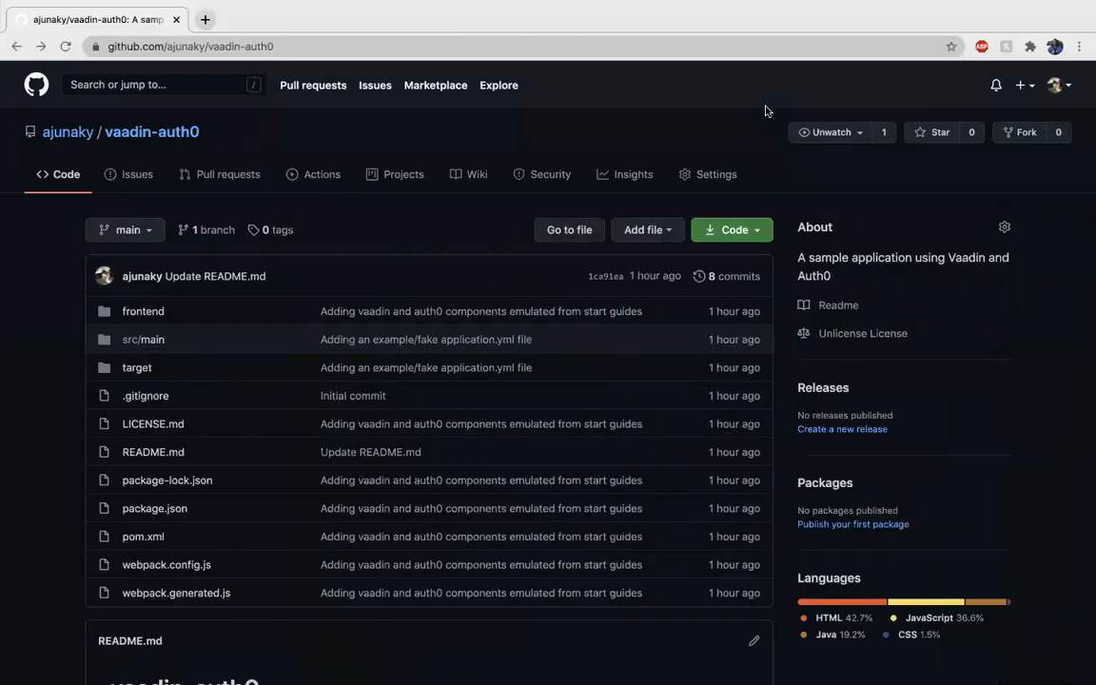
Scroll the repository page and navigate into src/main, then java/com/auth0/example.
scroll(down, 3)
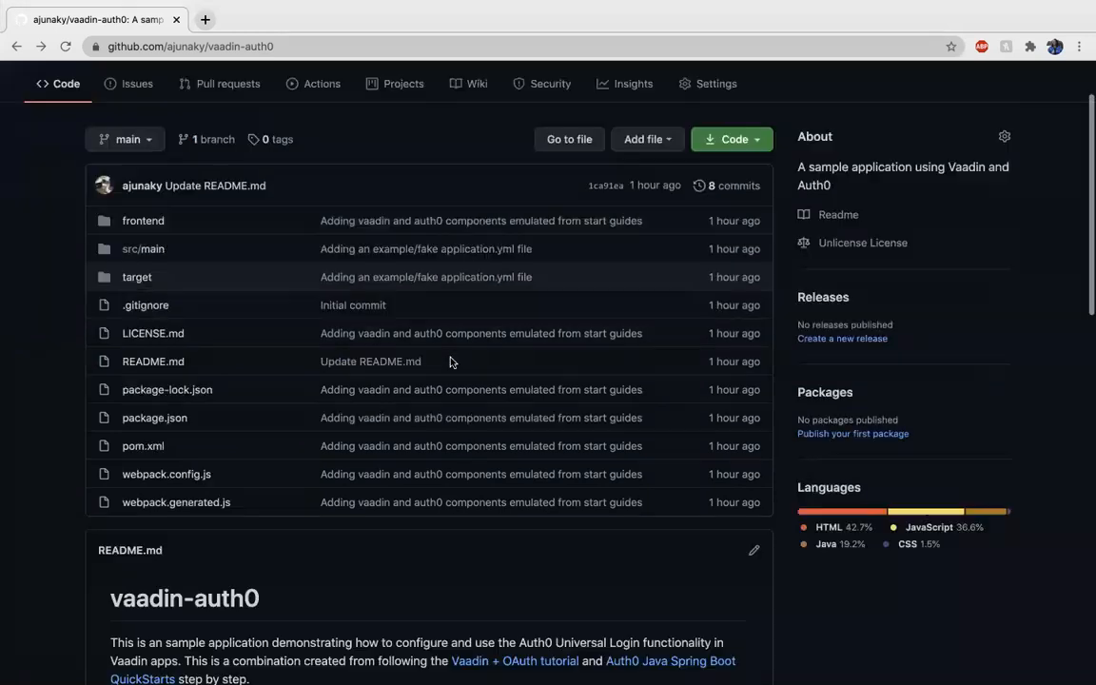
scroll(down, 3)
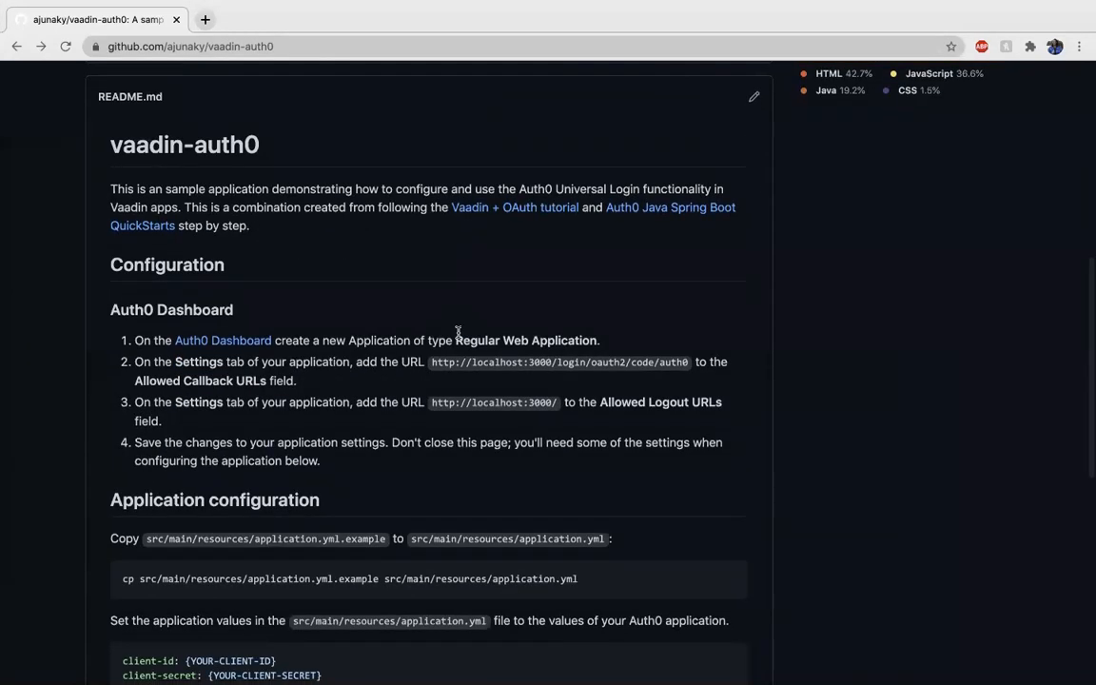
mouse_move(457, 320)
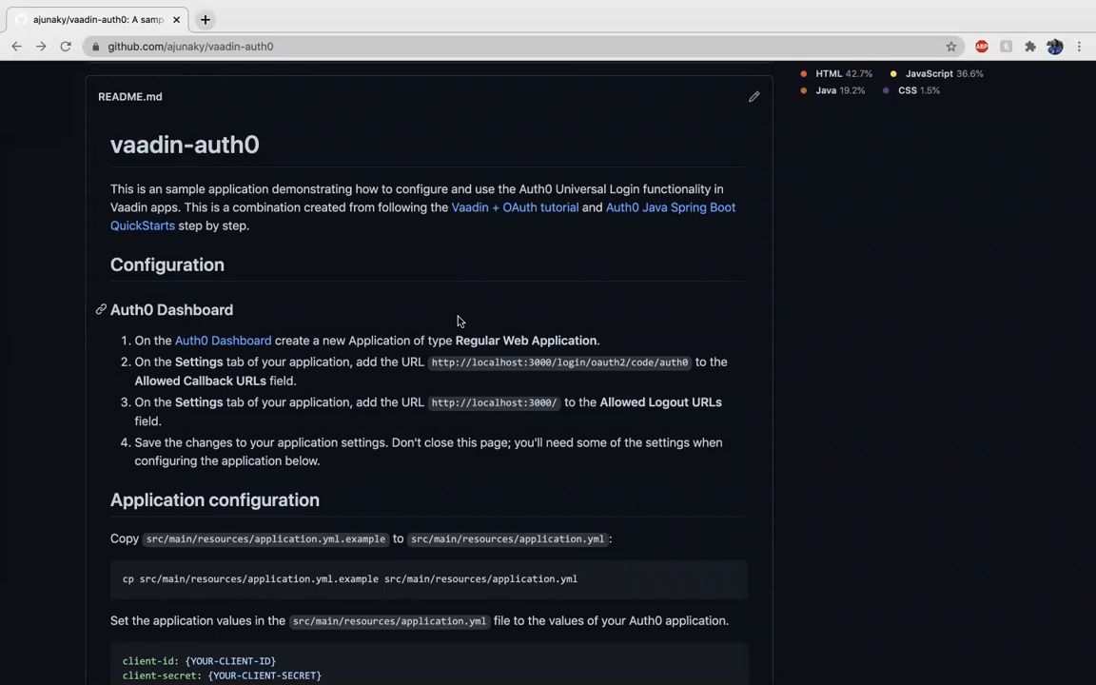
mouse_move(628, 217)
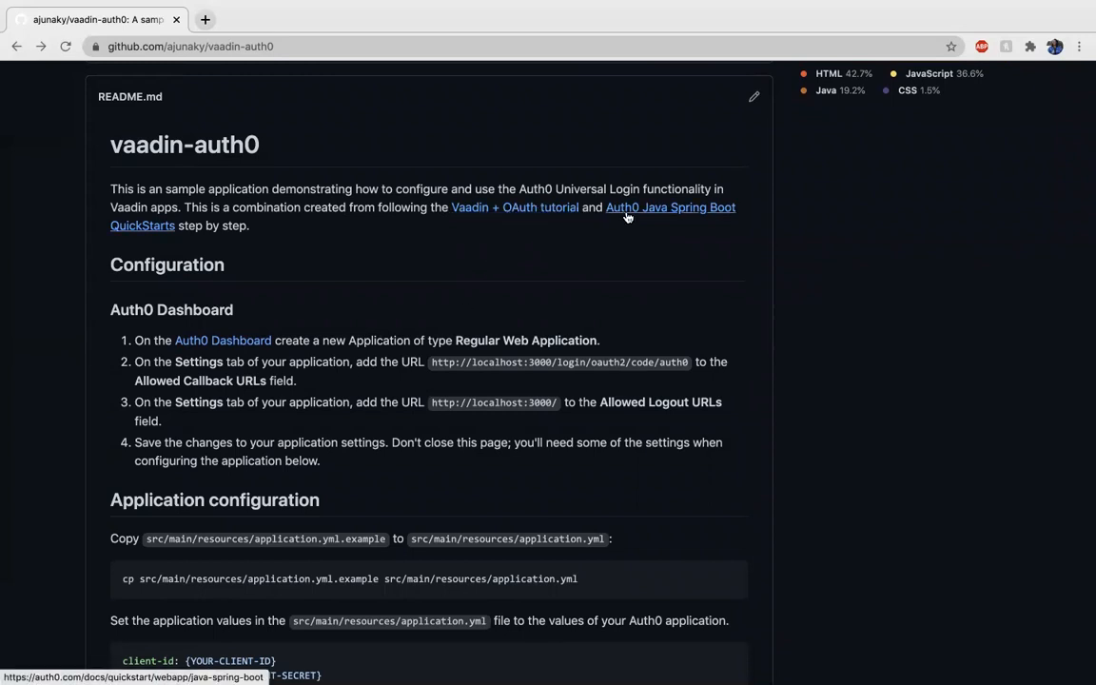
scroll(down, 3)
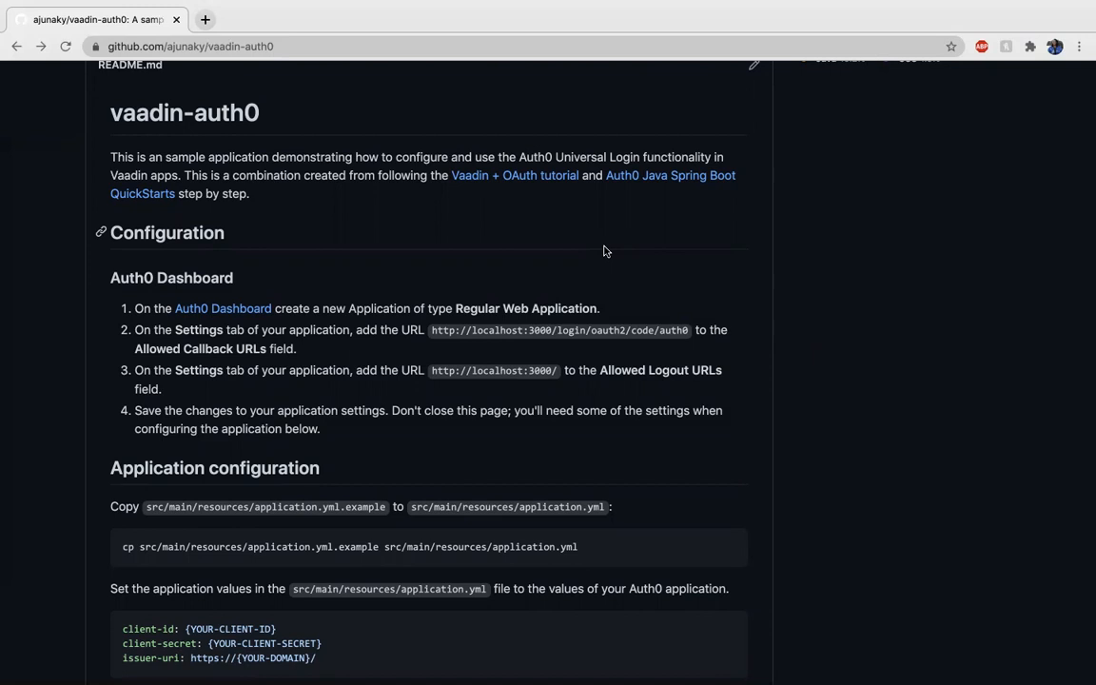
mouse_move(564, 261)
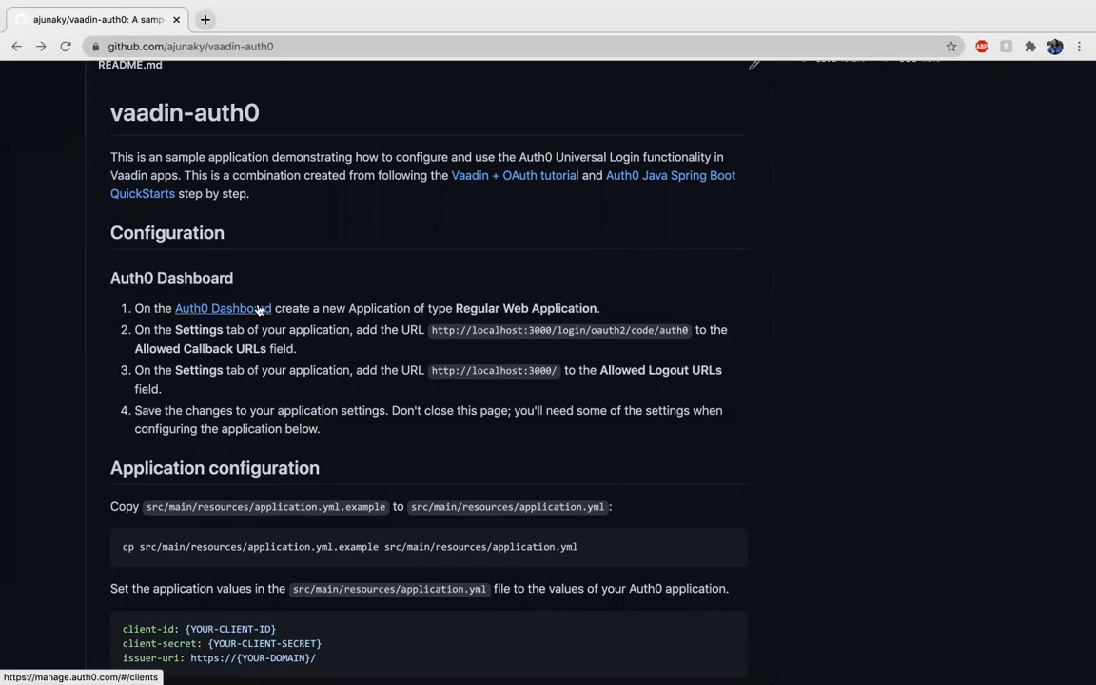
mouse_move(255, 331)
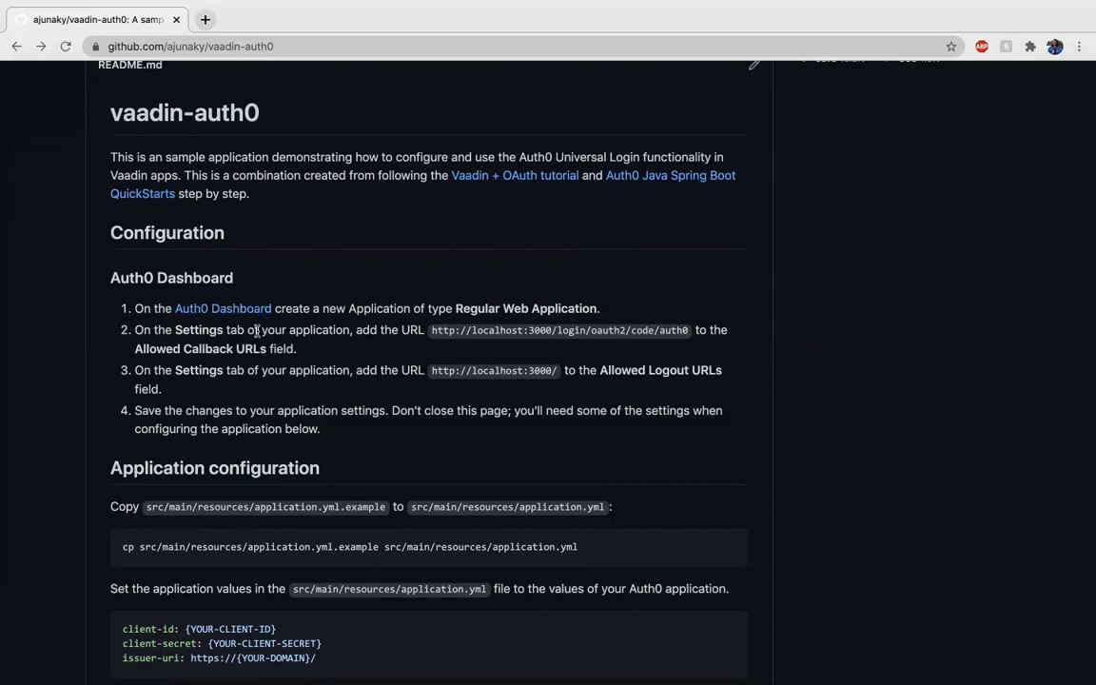
mouse_move(430, 339)
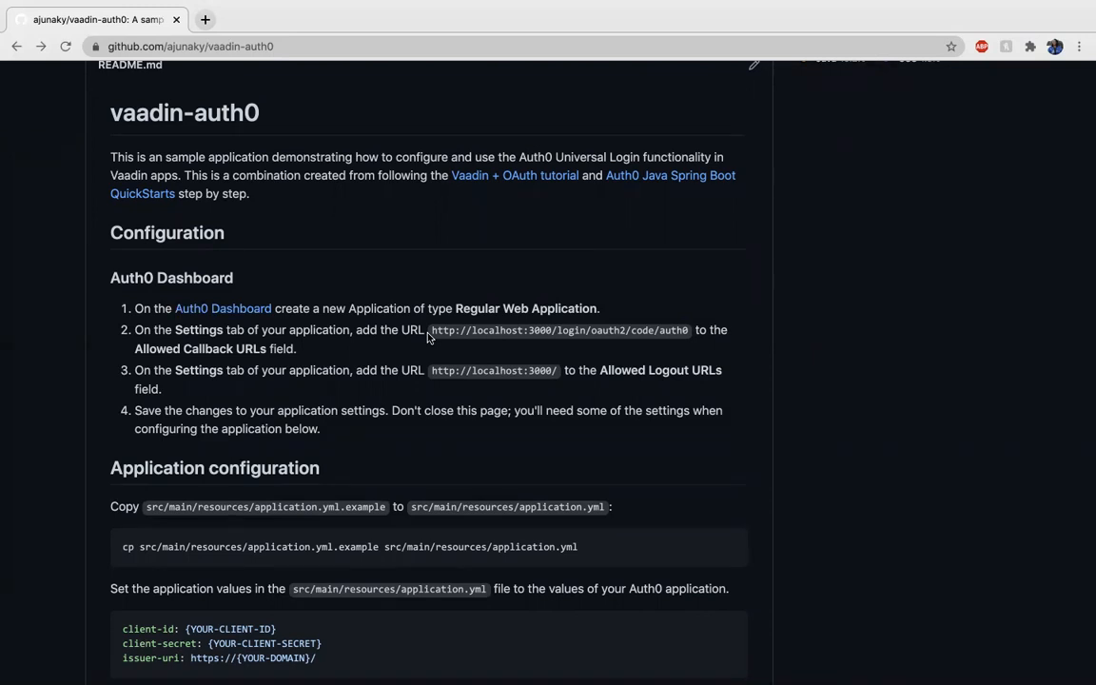
scroll(down, 3)
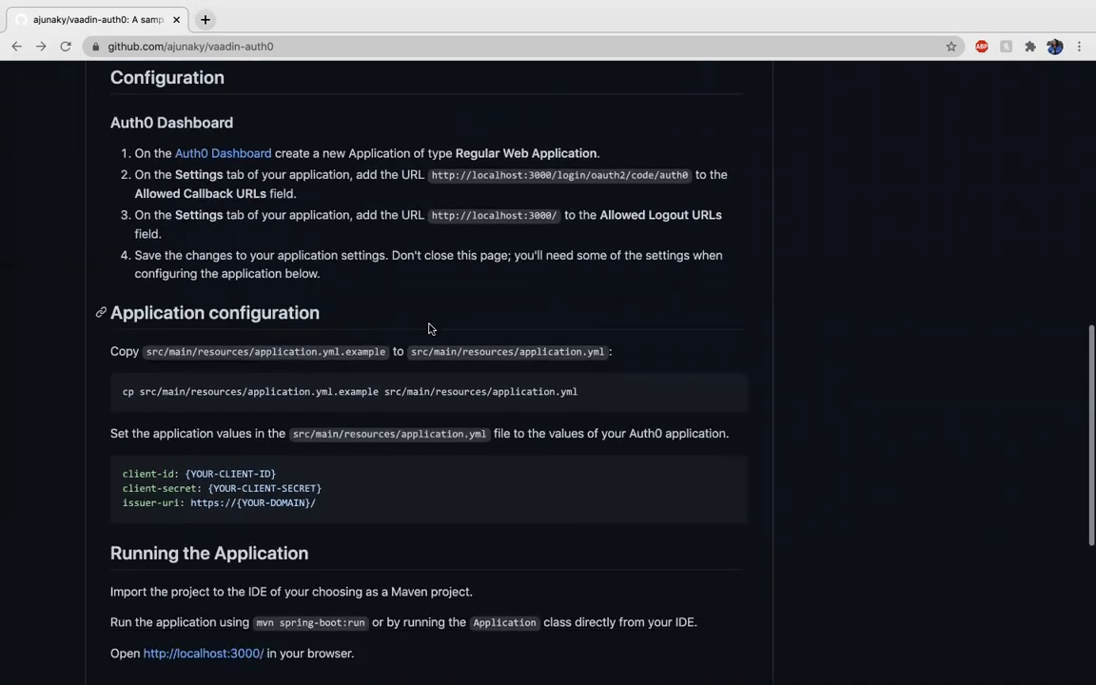
scroll(down, 3)
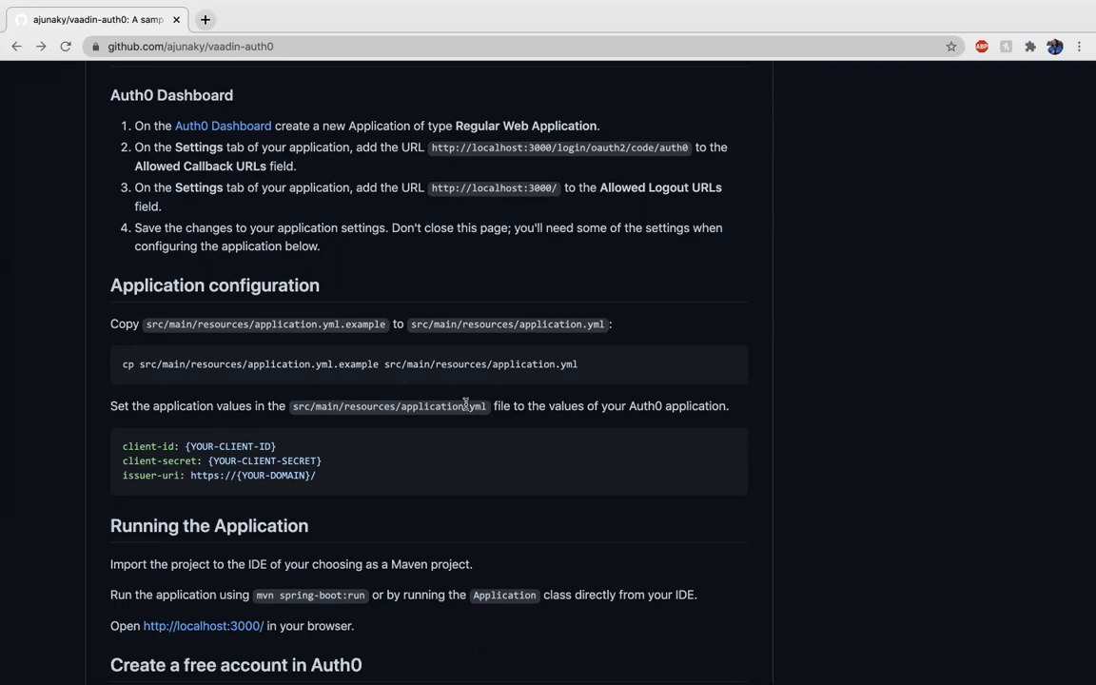
mouse_move(331, 405)
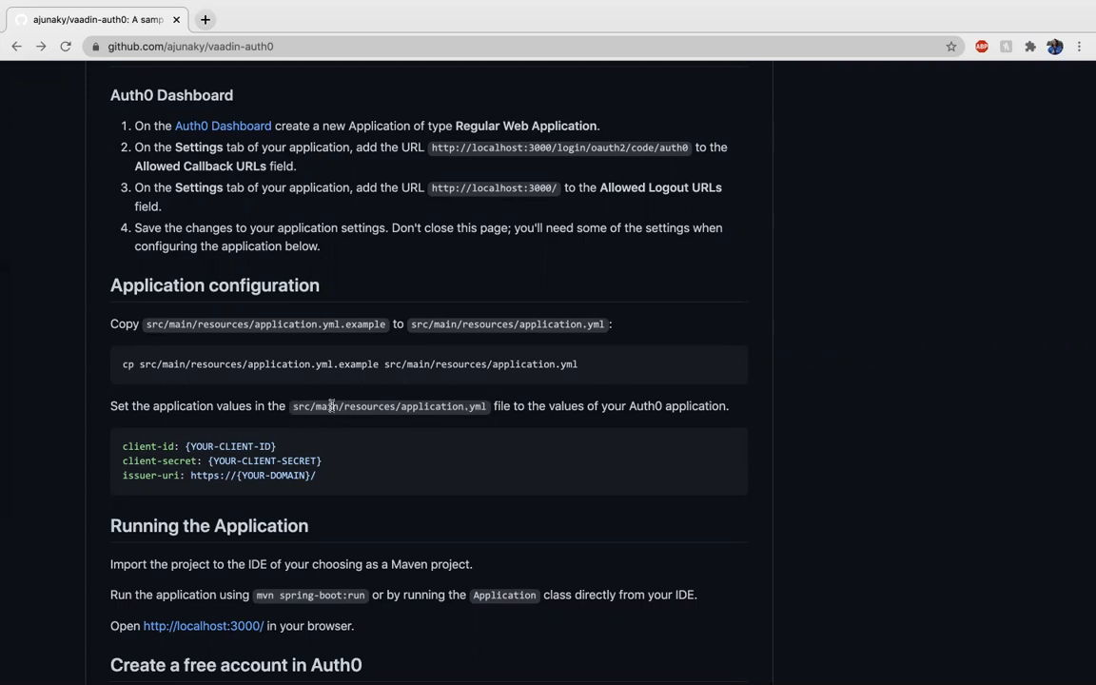
mouse_move(360, 407)
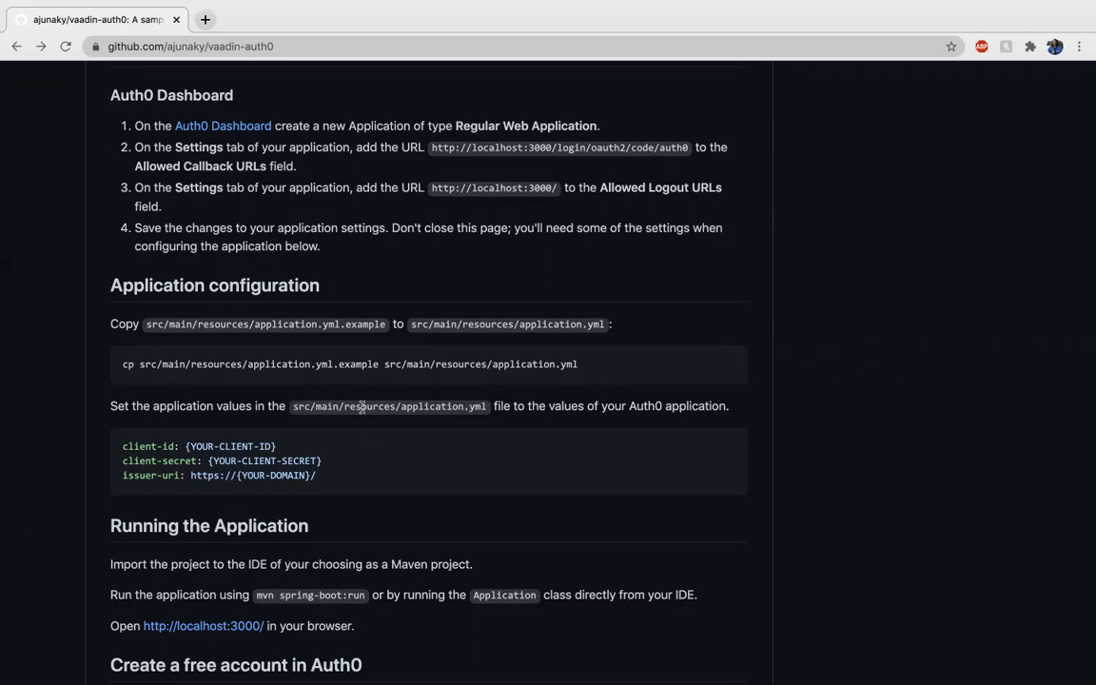
scroll(down, 3)
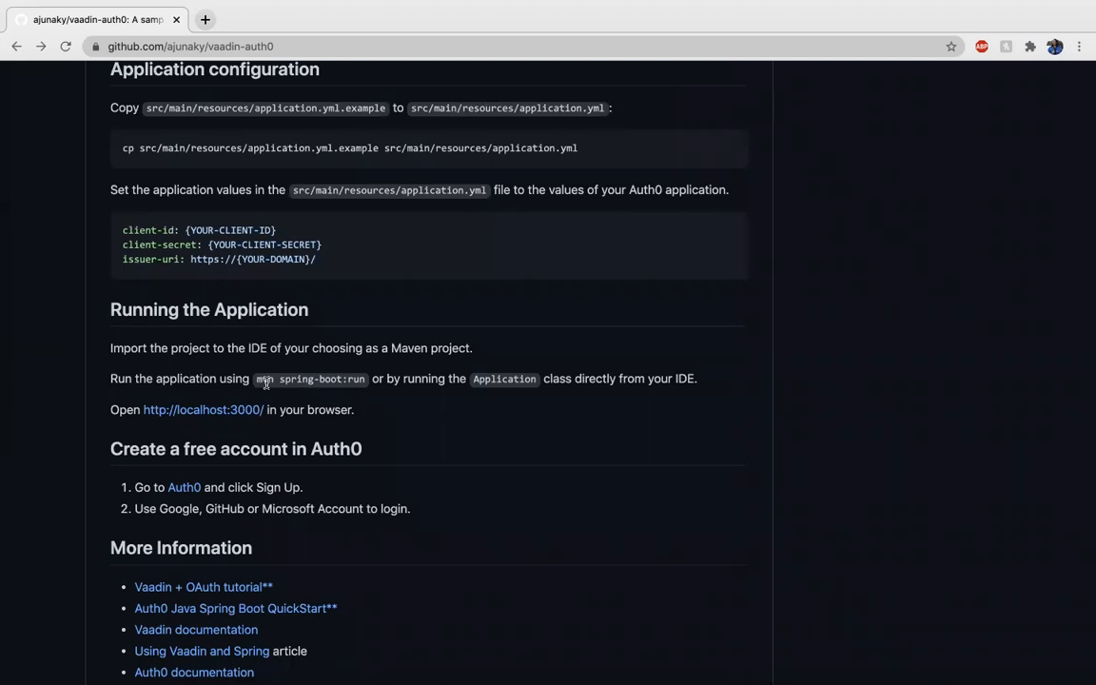
mouse_move(202, 409)
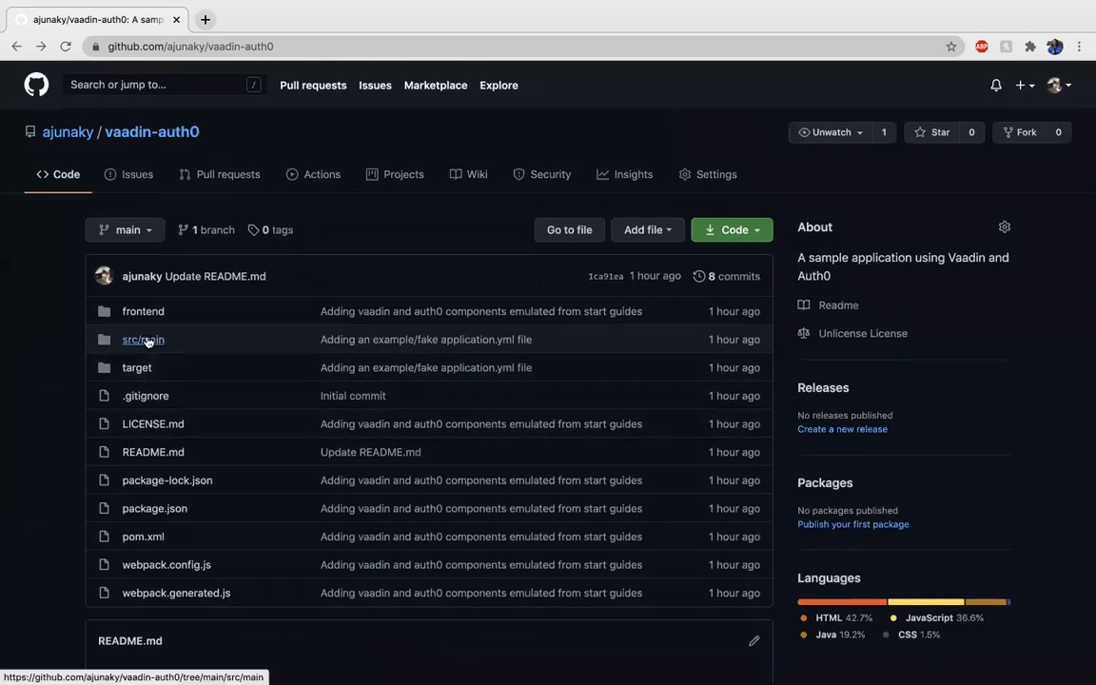
click(143, 339)
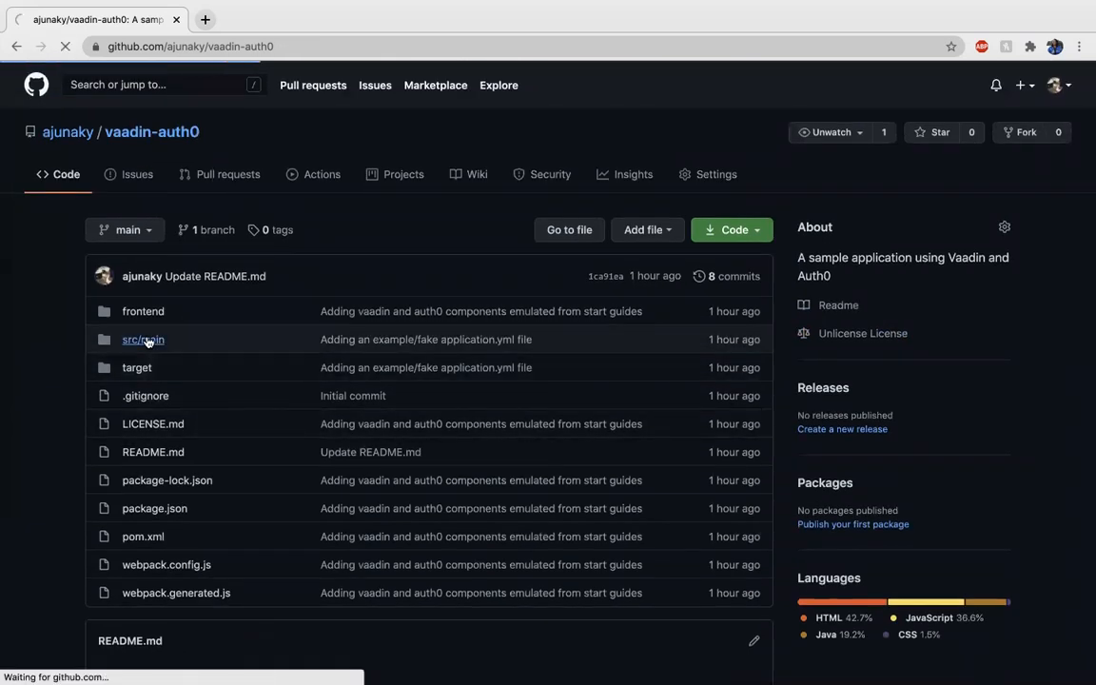
click(141, 339)
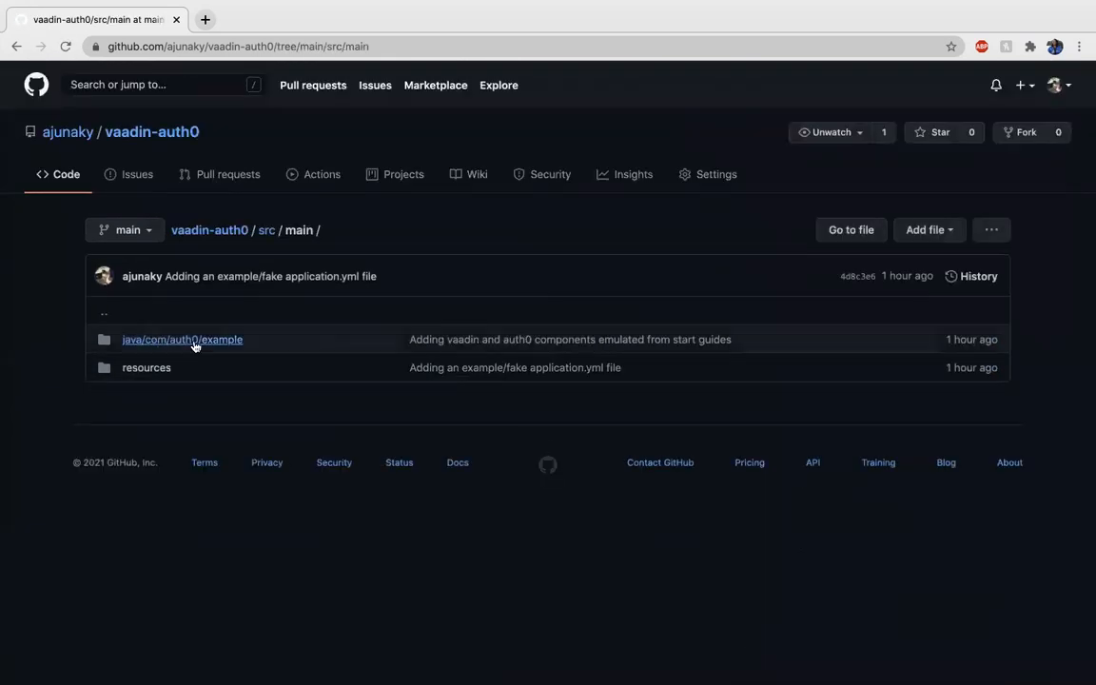
click(183, 338)
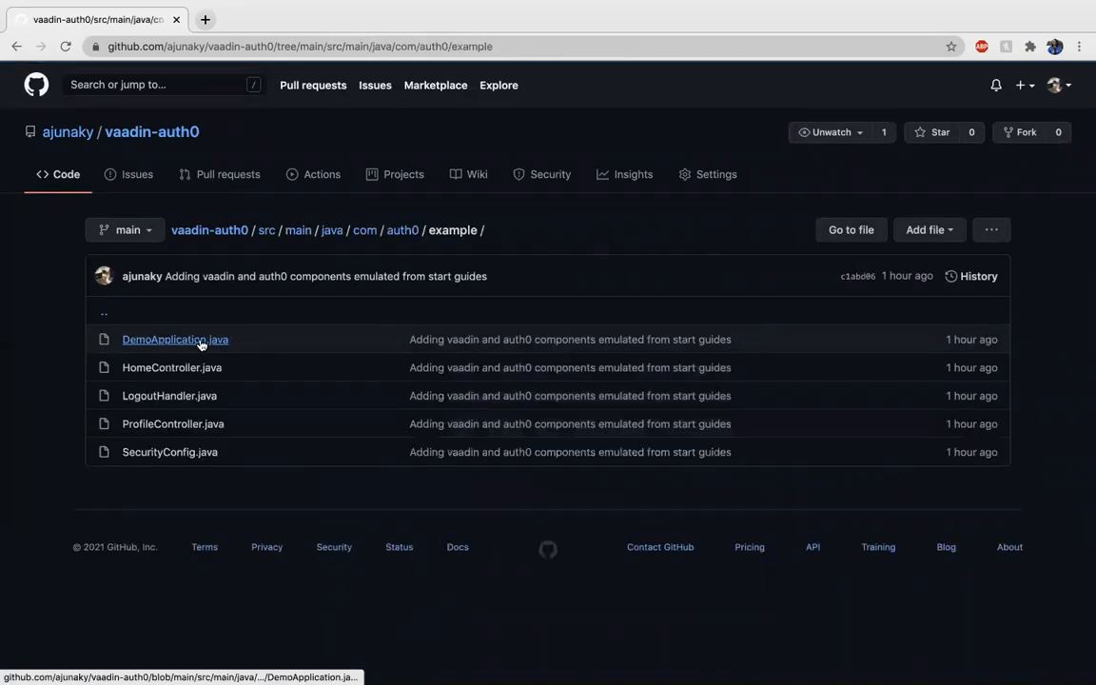
mouse_move(457, 434)
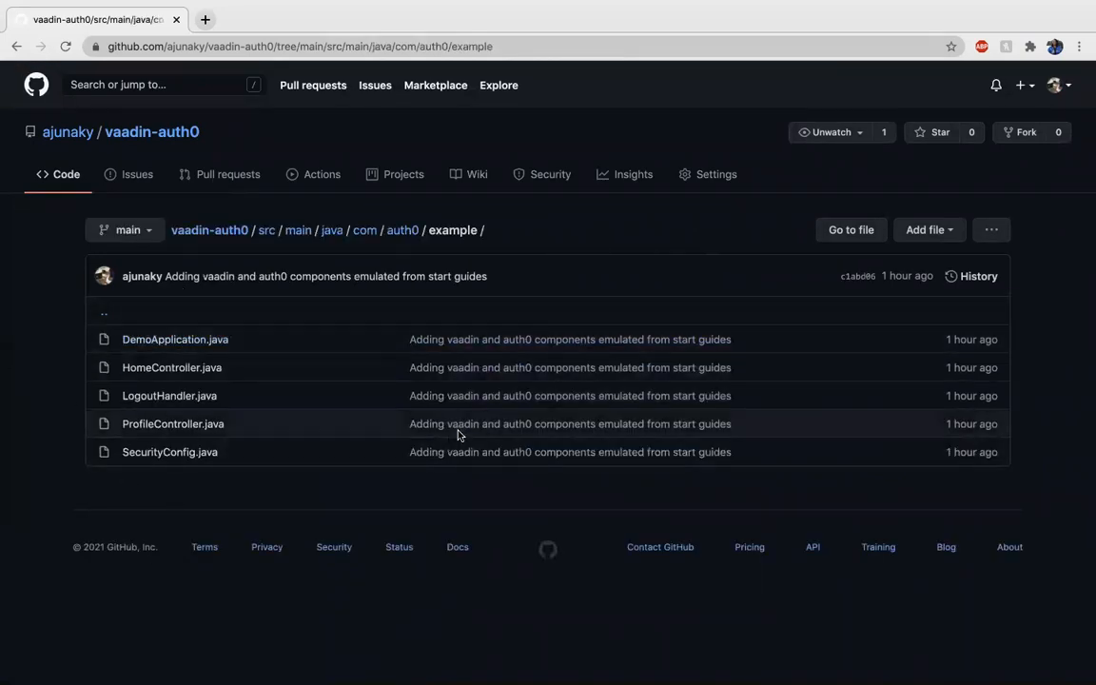
mouse_move(224, 339)
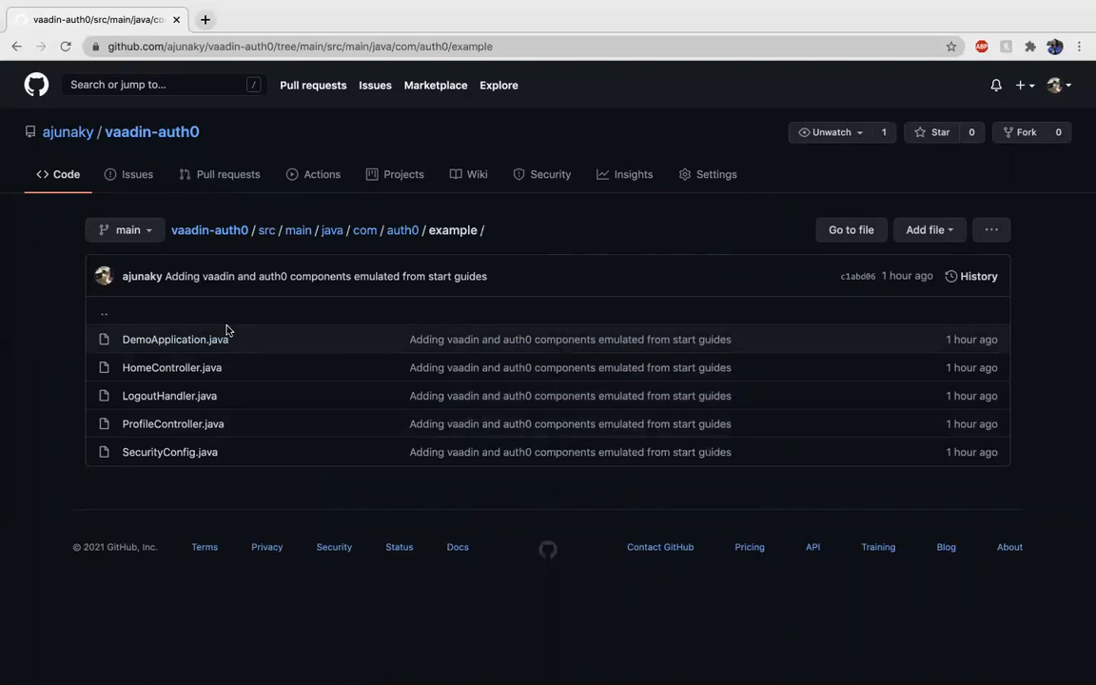
mouse_move(184, 367)
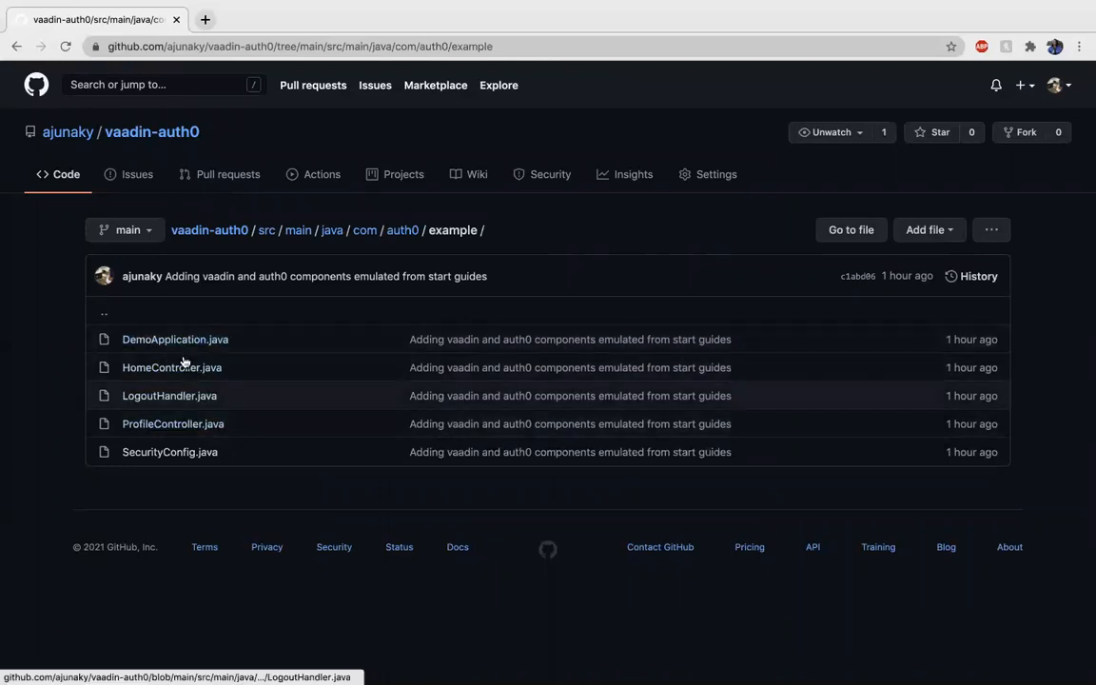
mouse_move(175, 339)
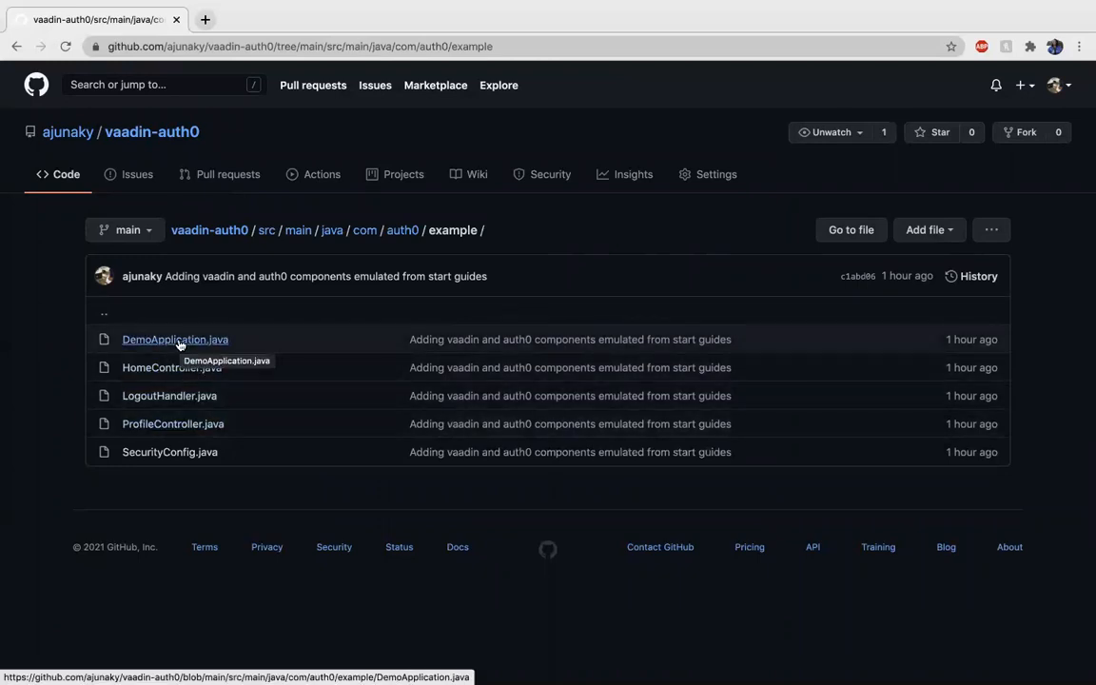
mouse_move(171, 367)
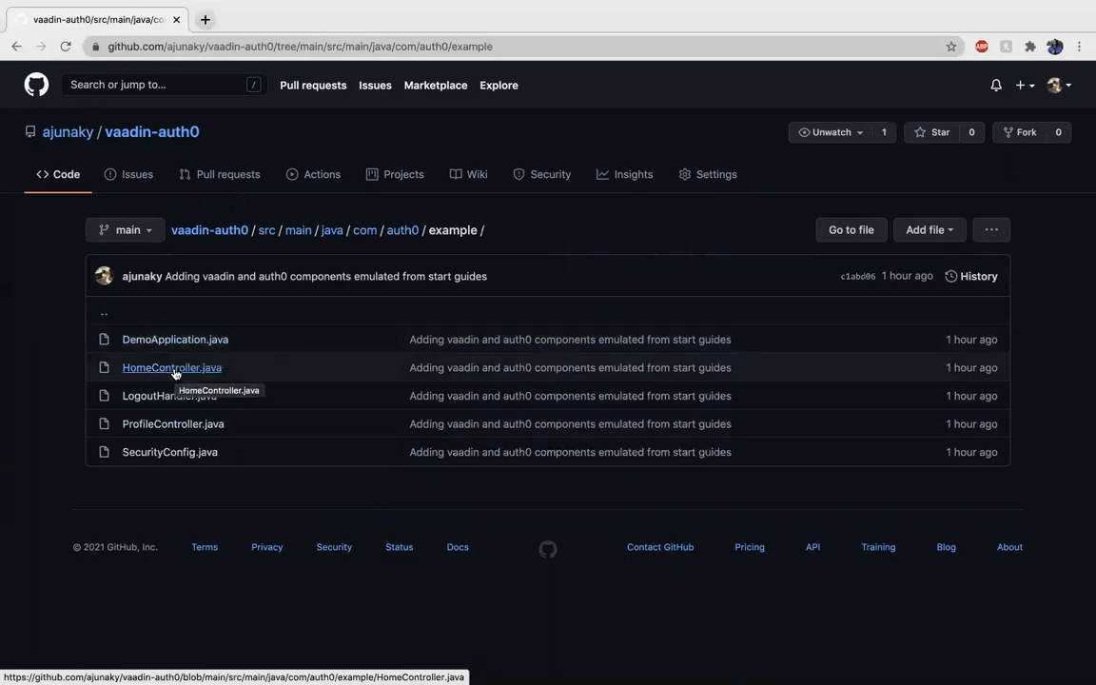
Review HomeController.java and LogoutHandler.java sources, returning to the example folder.
click(171, 367)
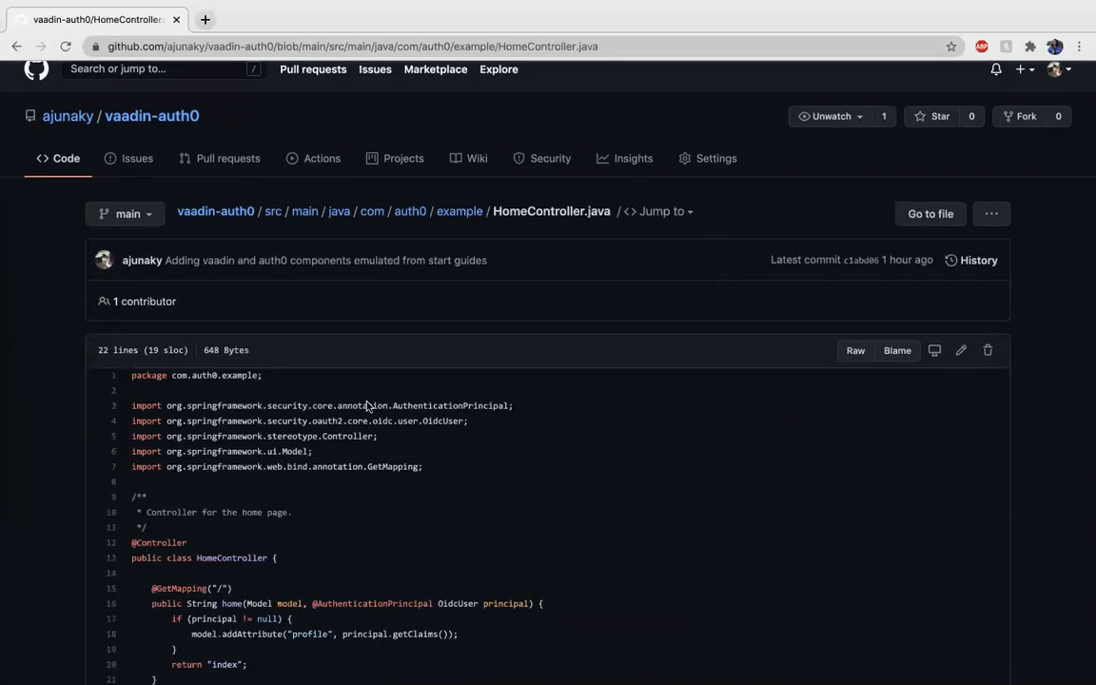
scroll(down, 3)
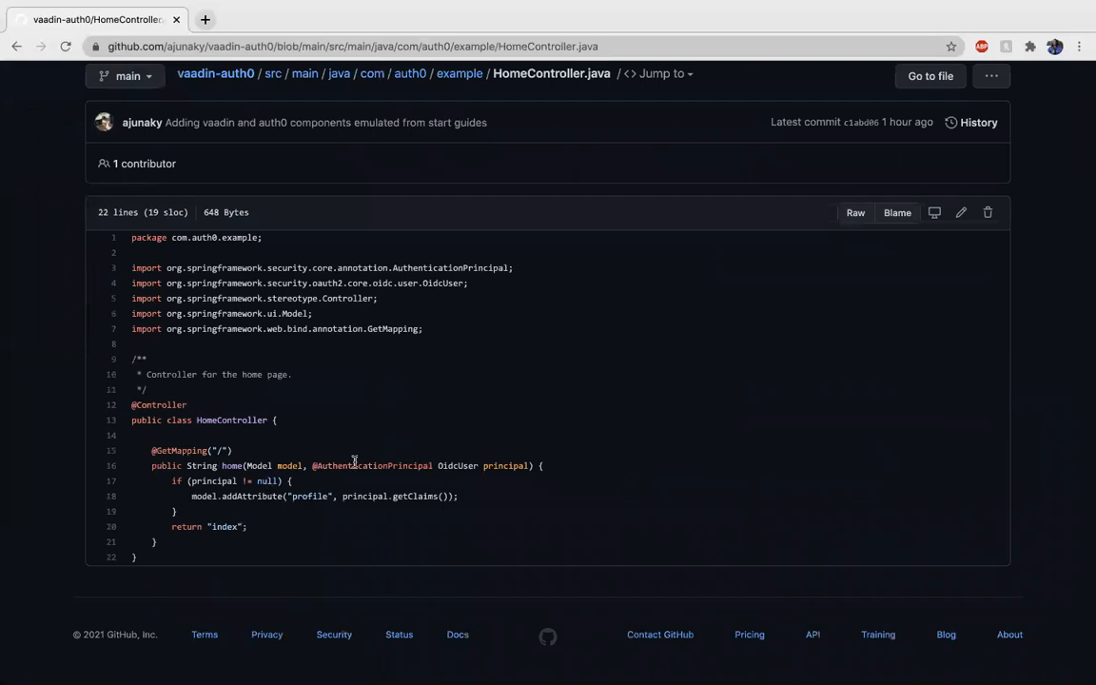
mouse_move(107, 201)
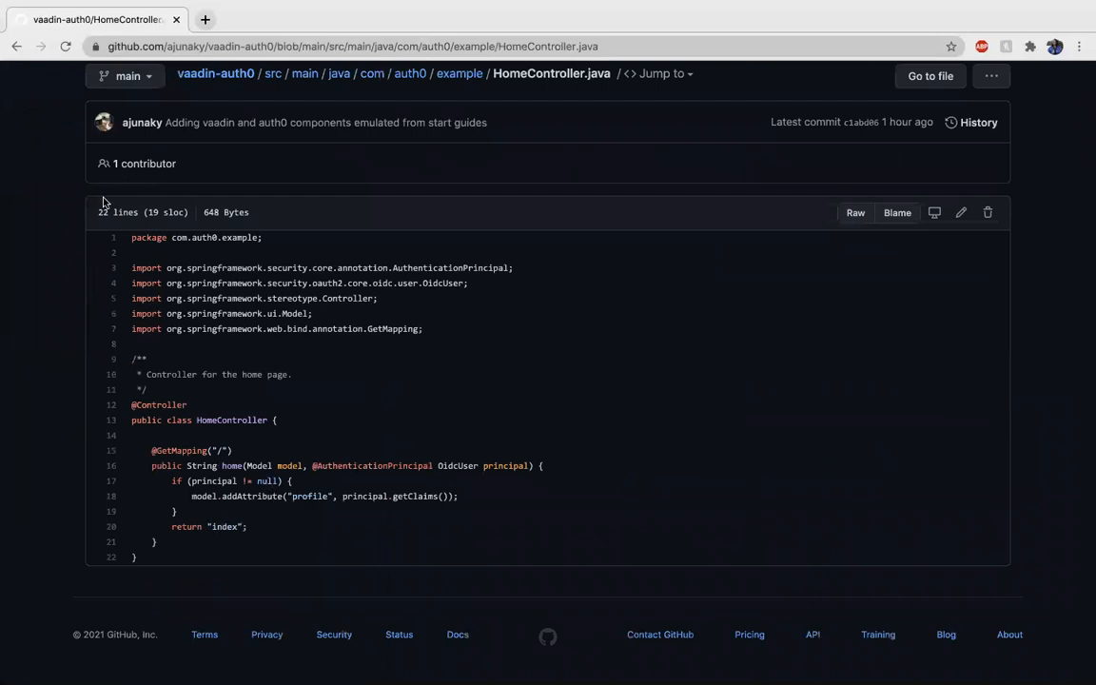
click(461, 72)
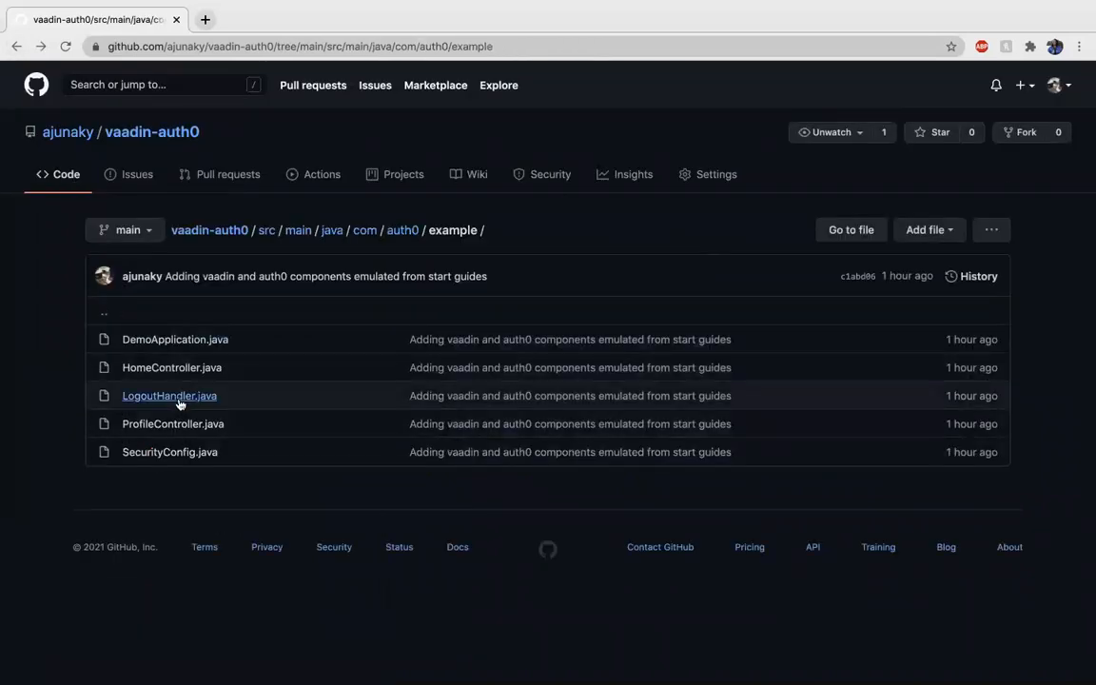
click(168, 396)
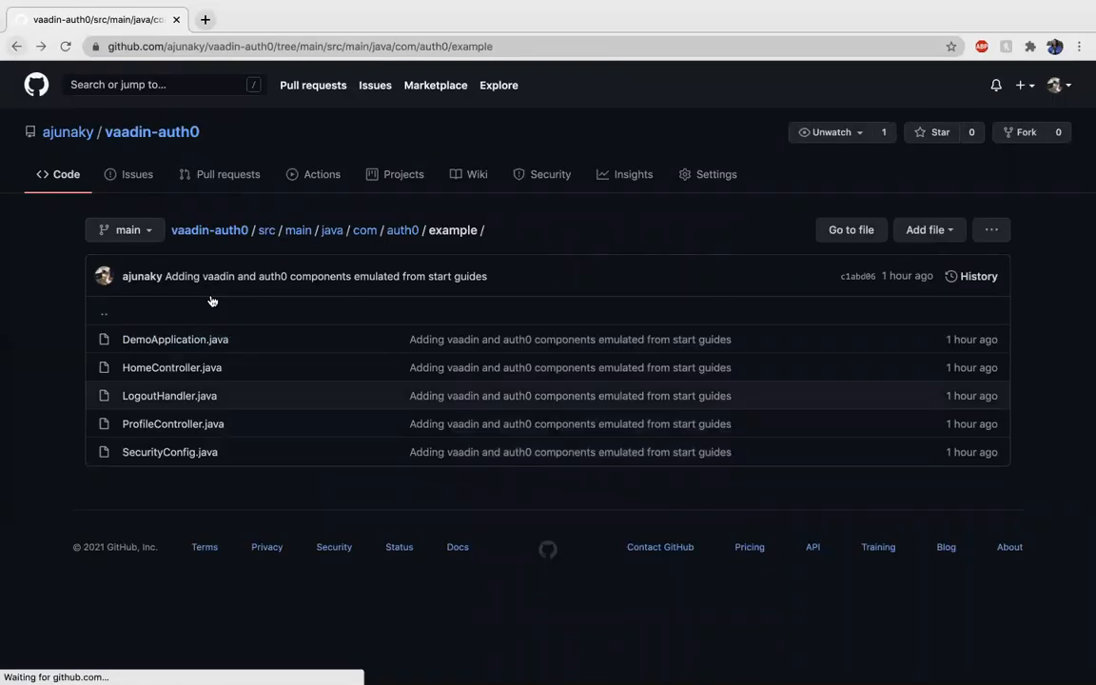
Review ProfileController.java, then SecurityConfig.java with its configure() security setup.
click(172, 422)
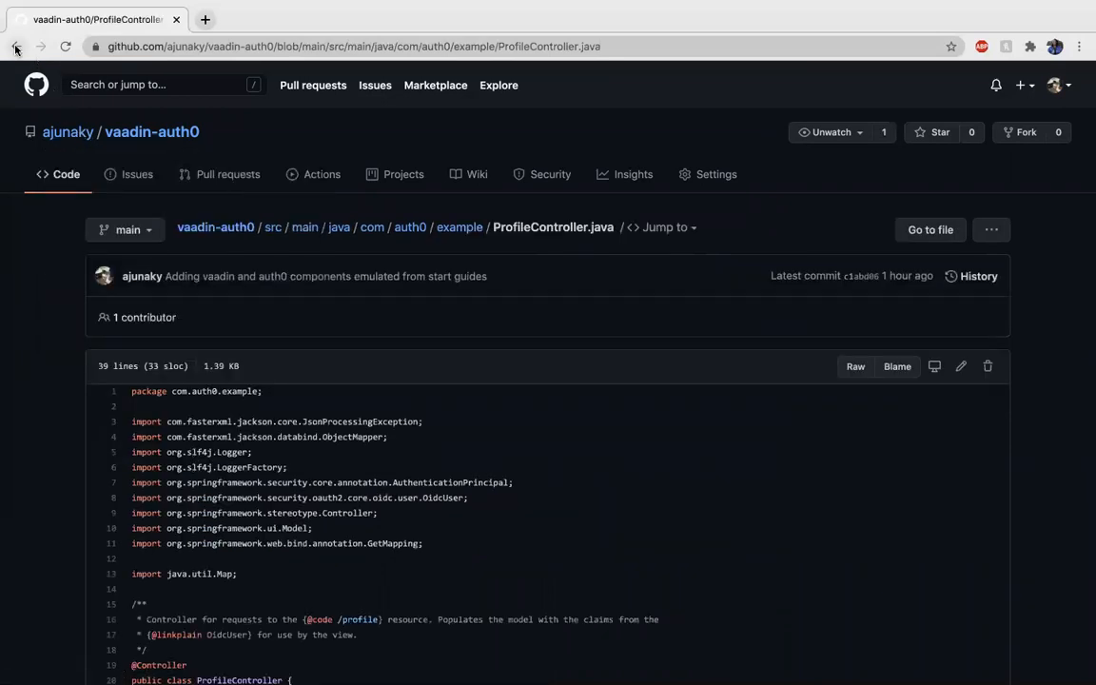
click(15, 46)
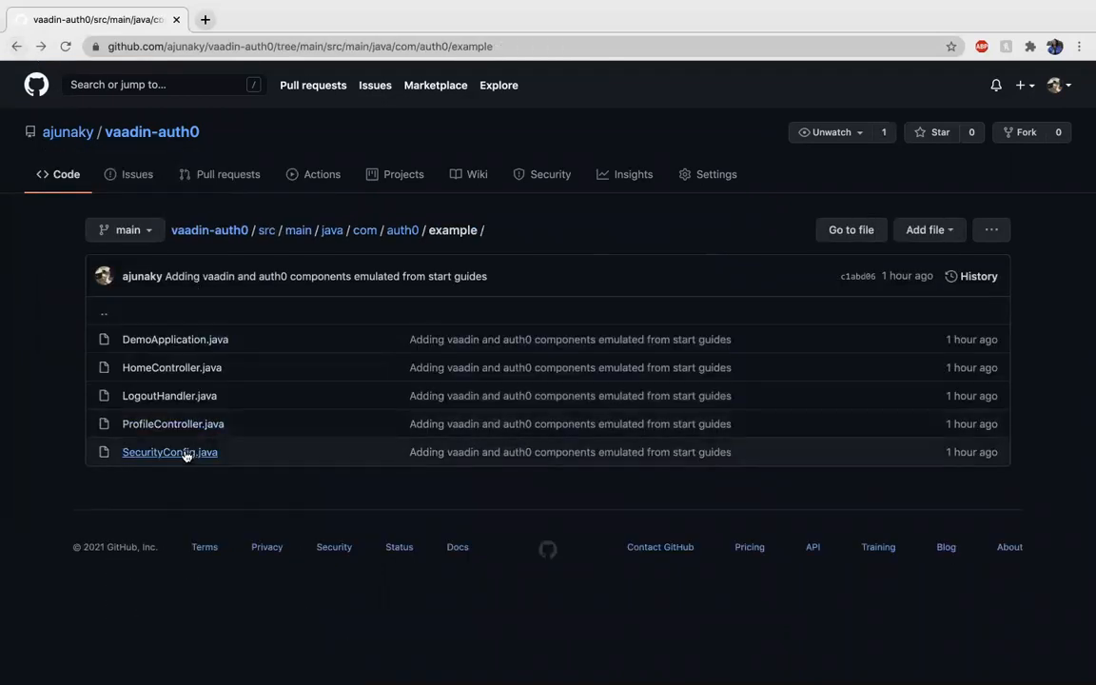
click(170, 453)
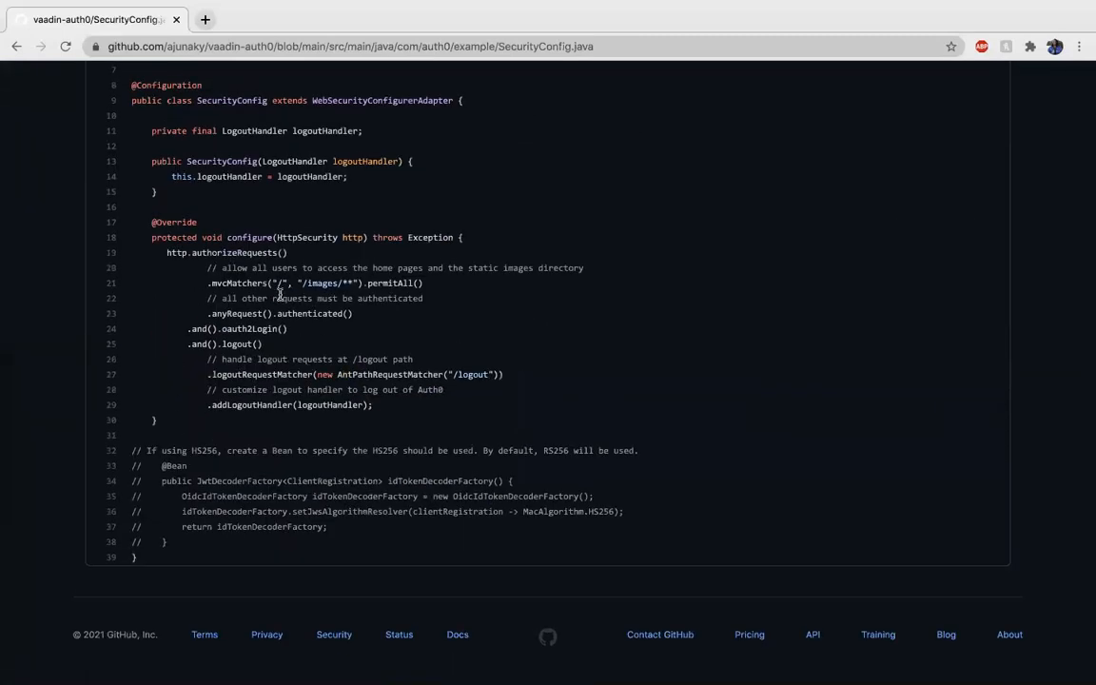
mouse_move(202, 214)
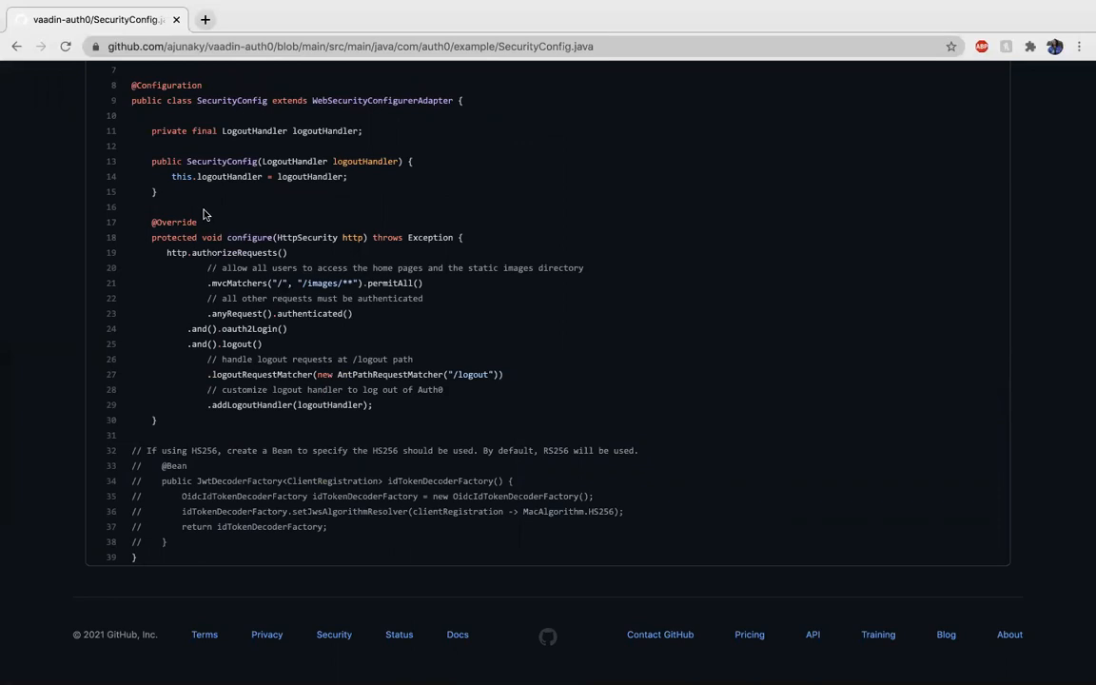
click(15, 46)
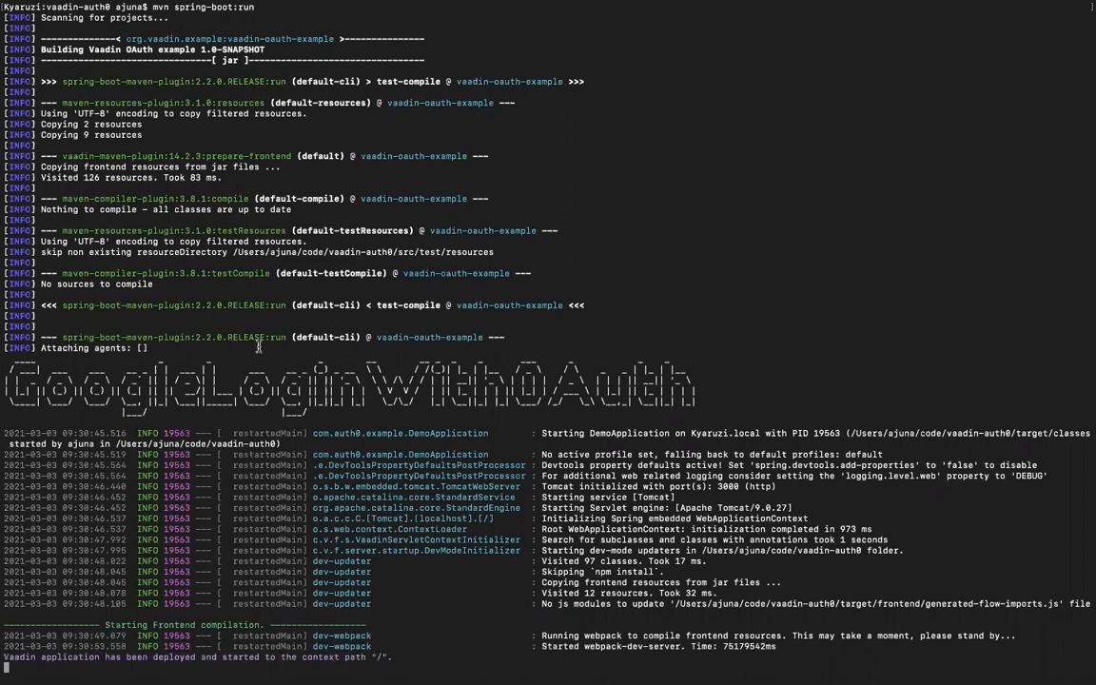
Follow the Maven spring-boot:run output until the Vaadin application is deployed.
scroll(down, 3)
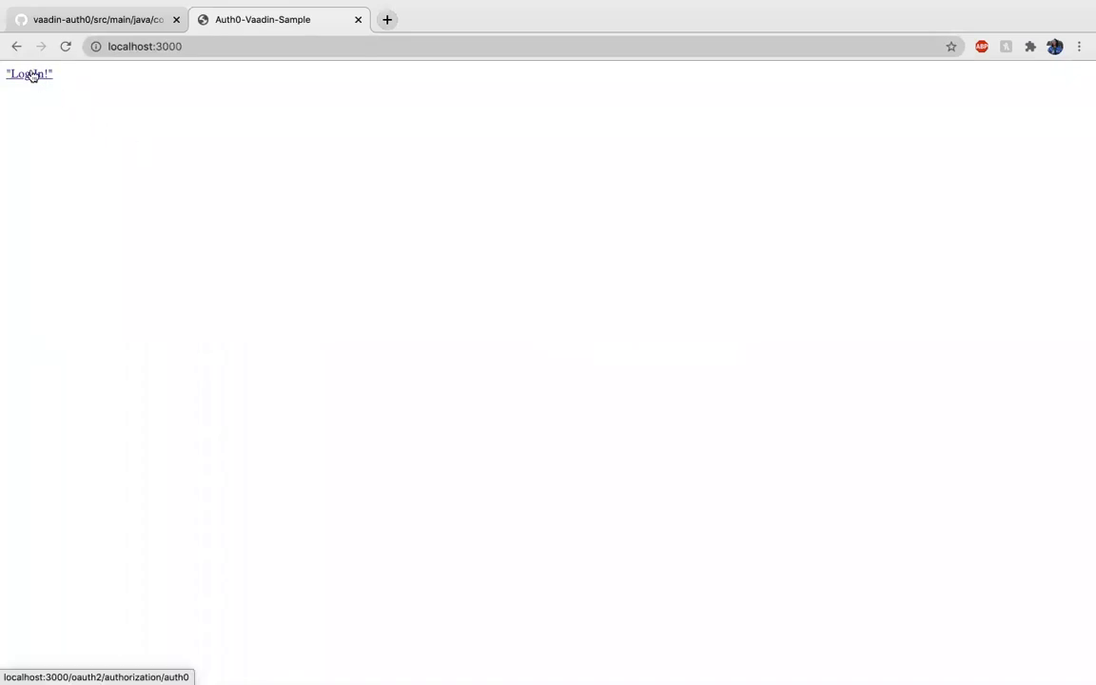
Log in from localhost:3000 and continue with Google on the Auth0 Welcome page.
click(29, 72)
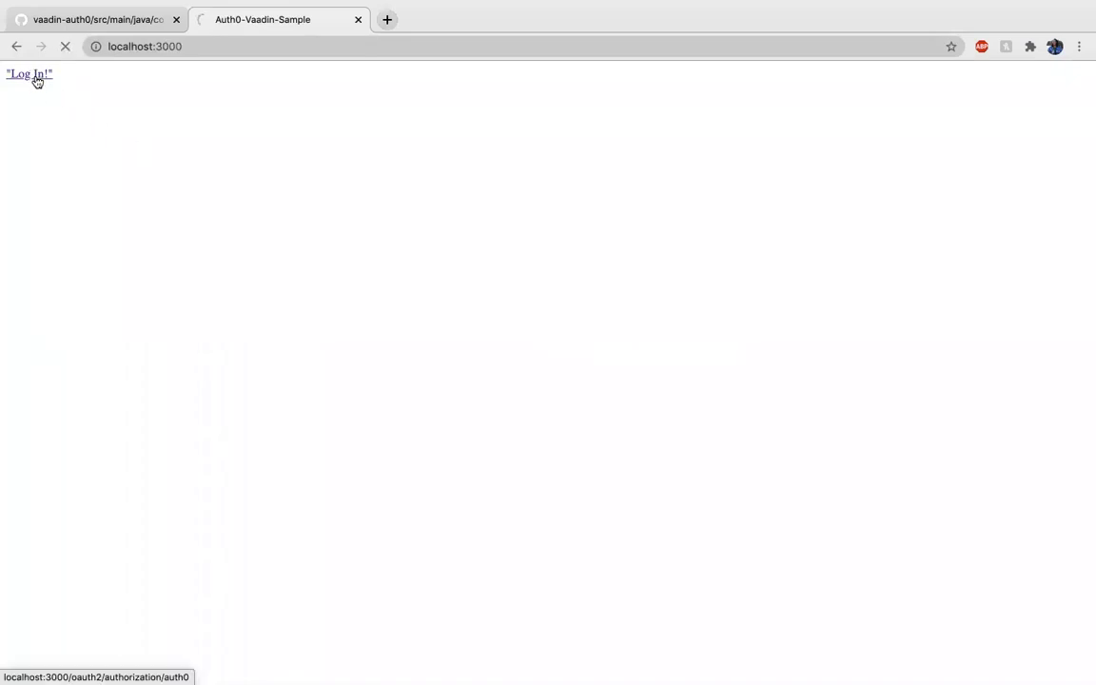
click(29, 73)
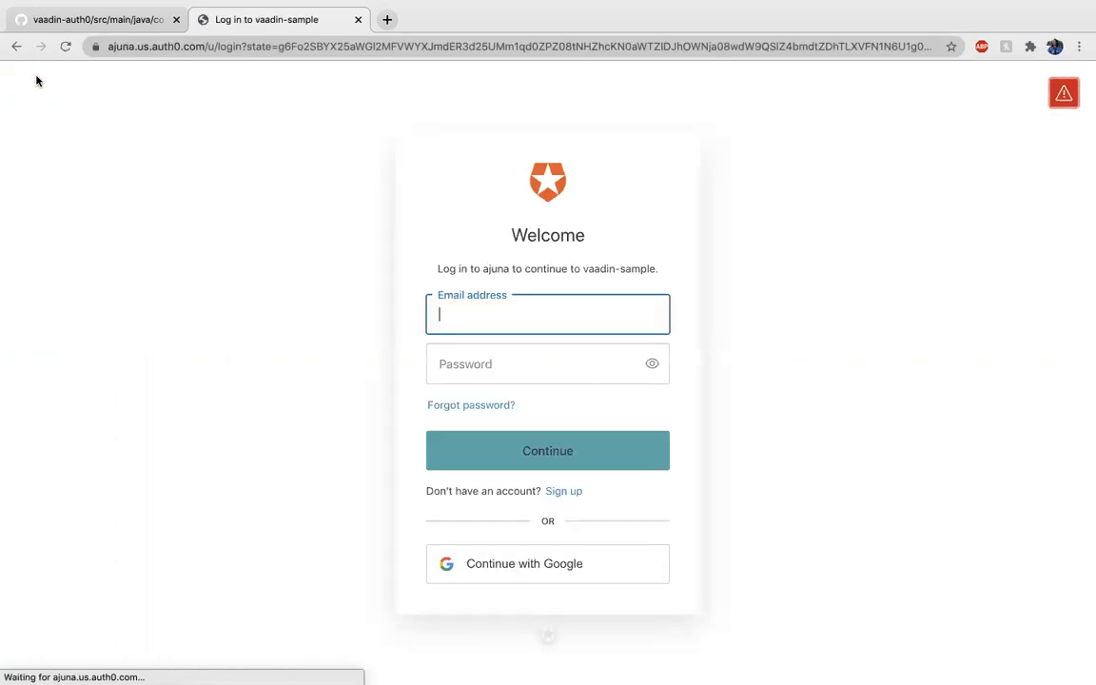
mouse_move(837, 148)
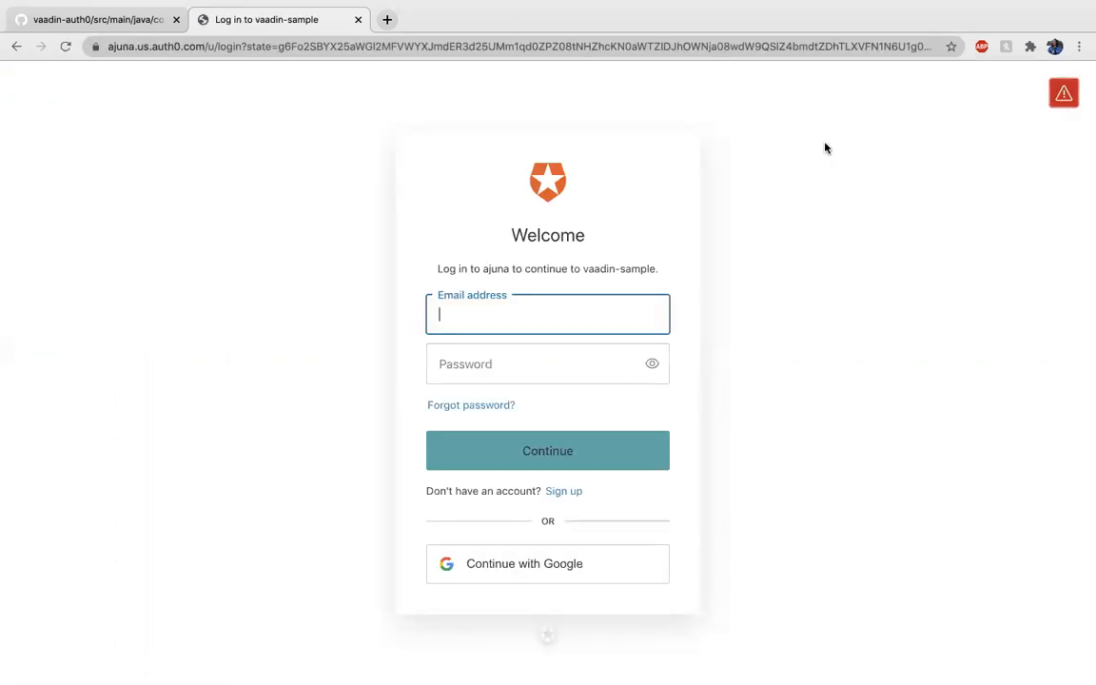
mouse_move(529, 153)
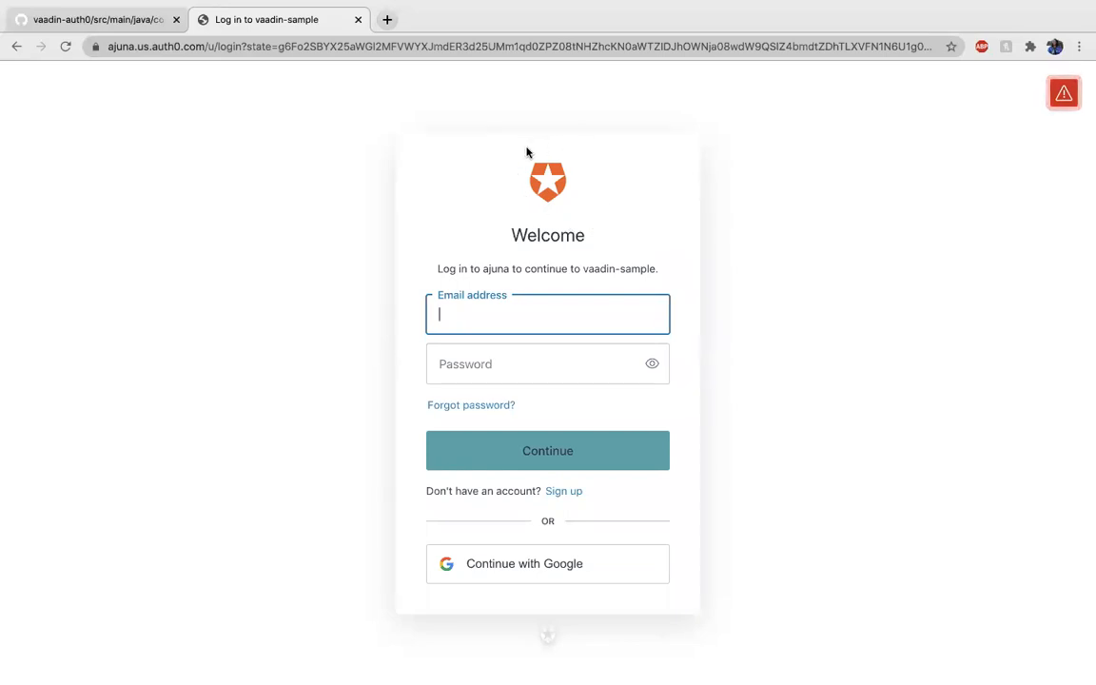
mouse_move(518, 453)
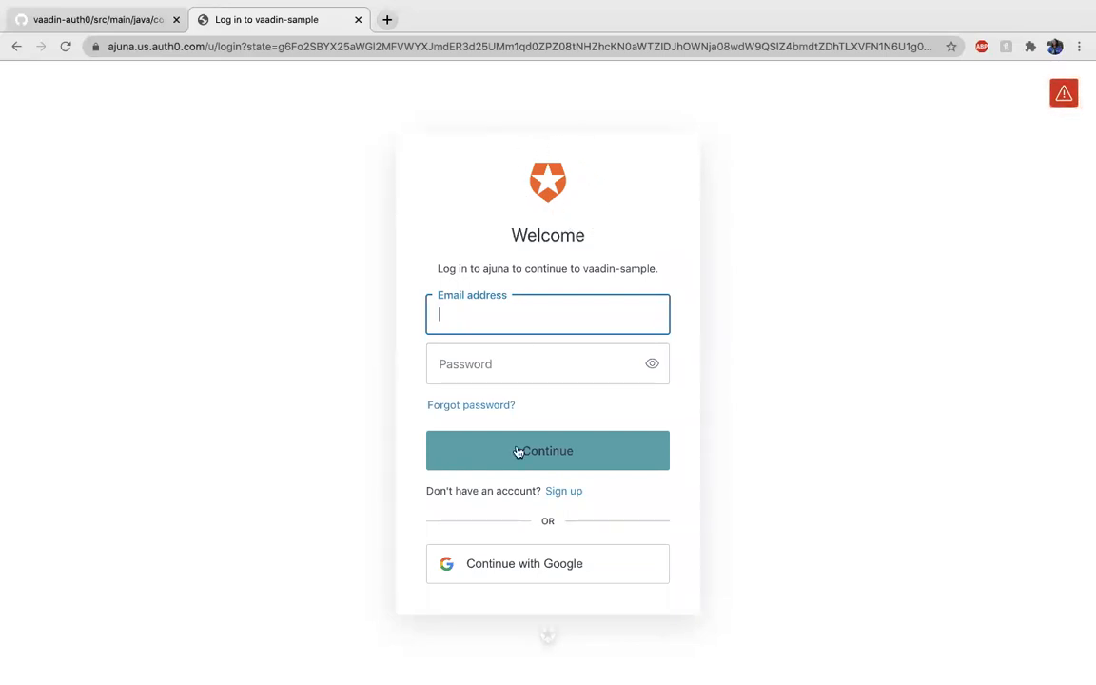
mouse_move(480, 600)
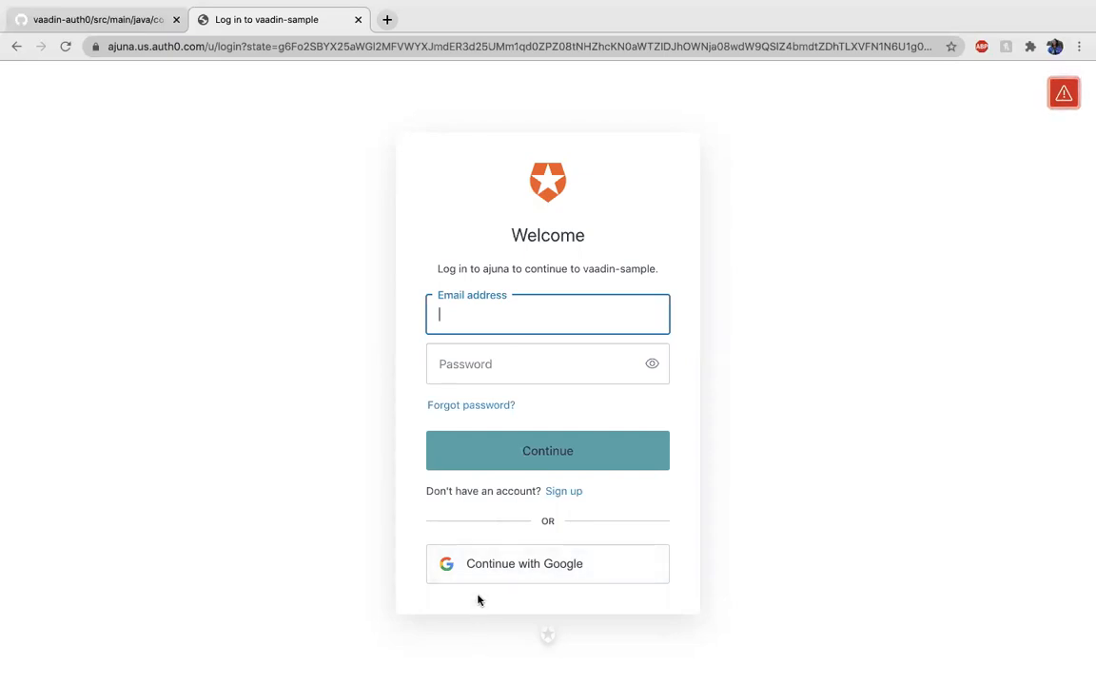
click(548, 564)
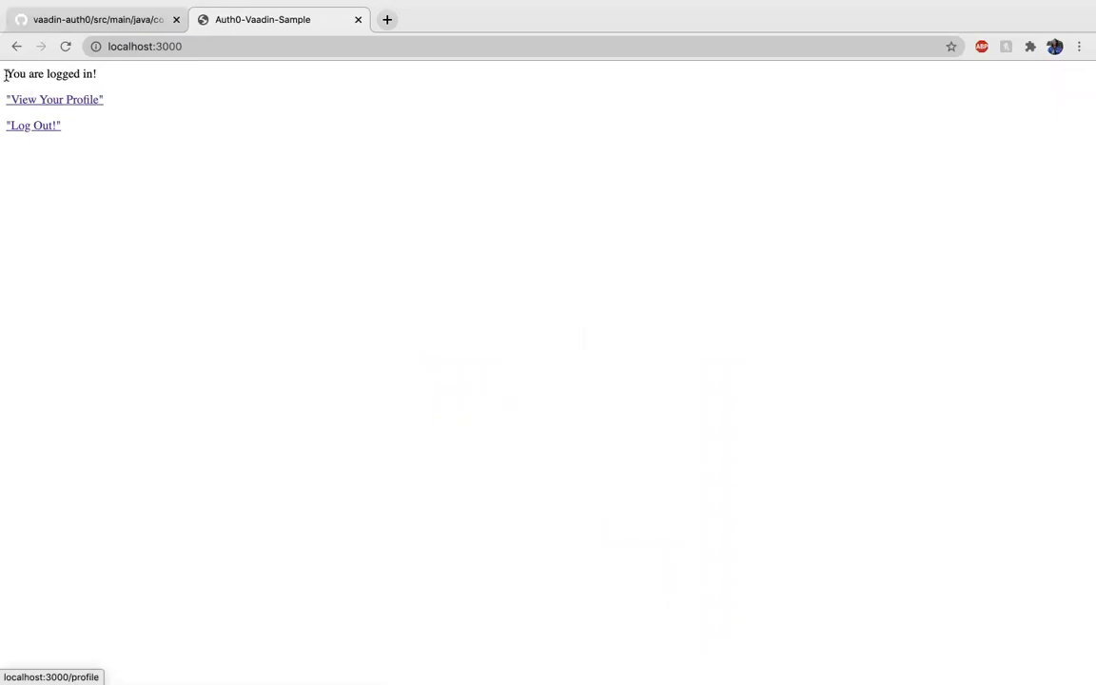
View the signed-in Google user's profile with picture, name, email and ID token claims.
click(54, 99)
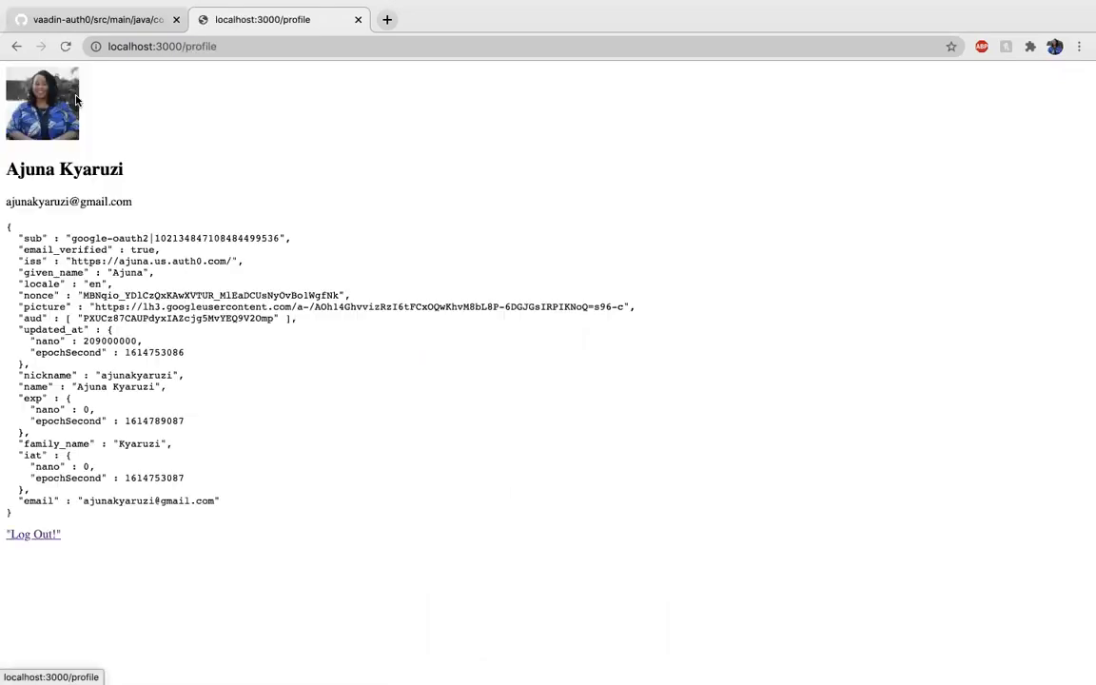
mouse_move(99, 121)
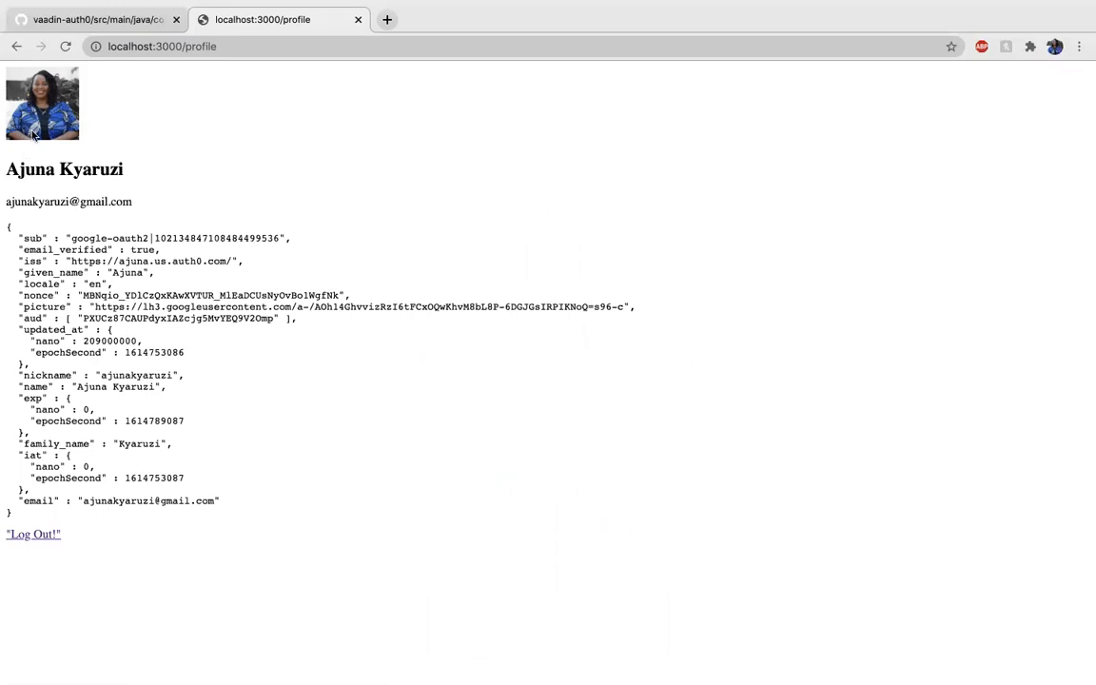
mouse_move(44, 264)
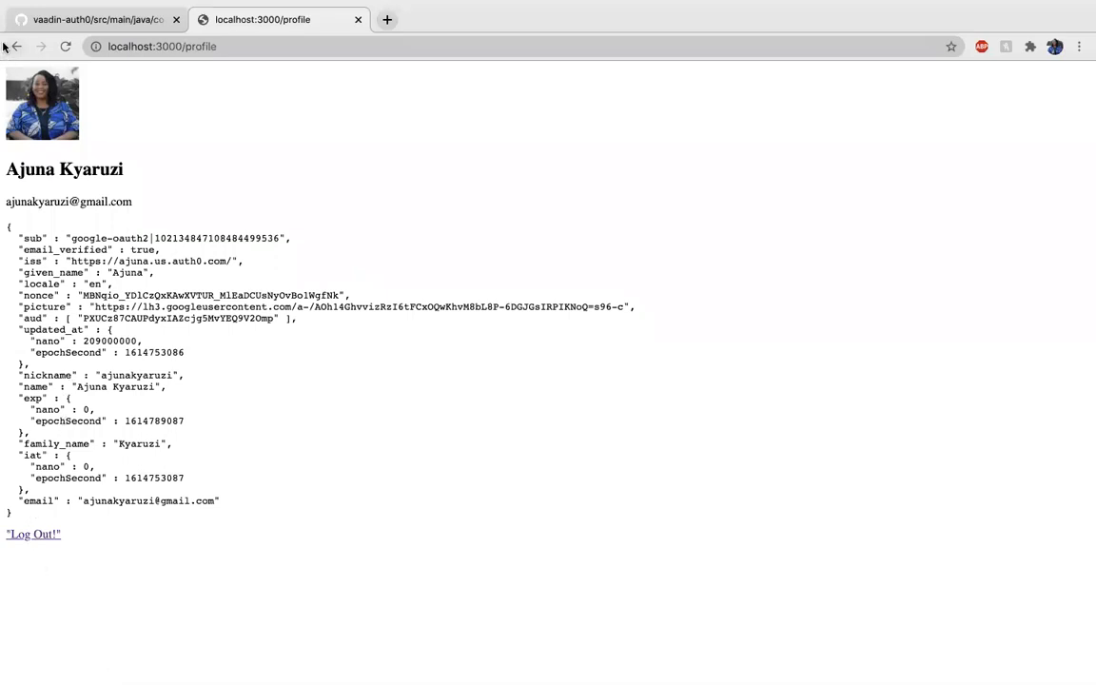
mouse_move(15, 46)
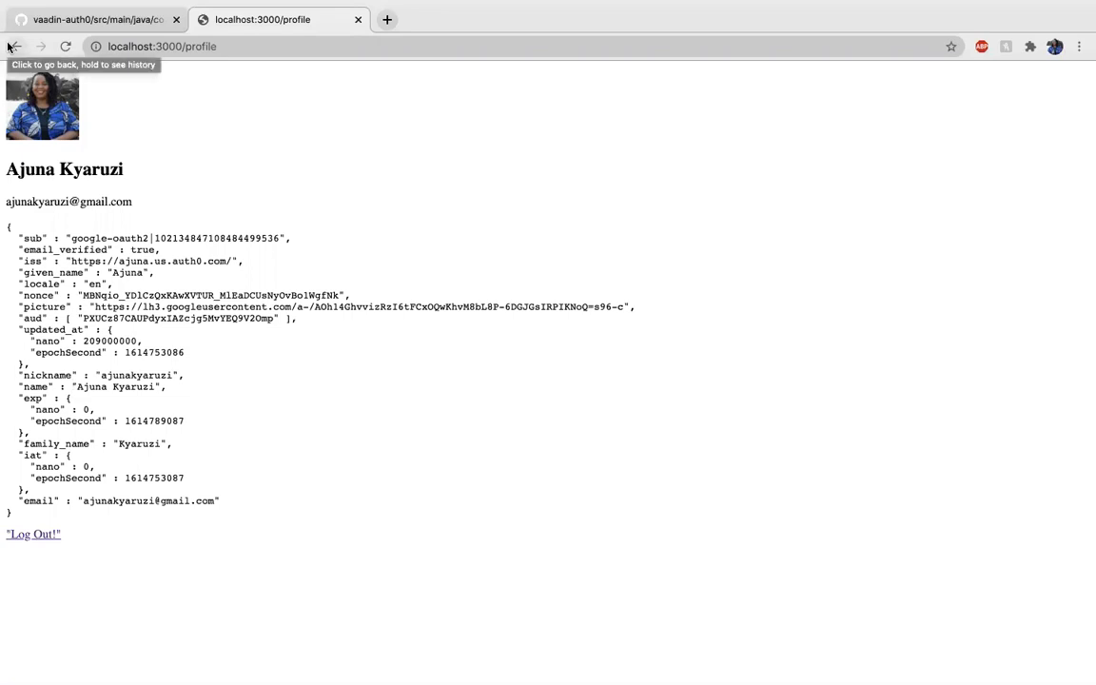
Return home, log out of the sample app, and check the development keys warning on Auth0.
click(16, 46)
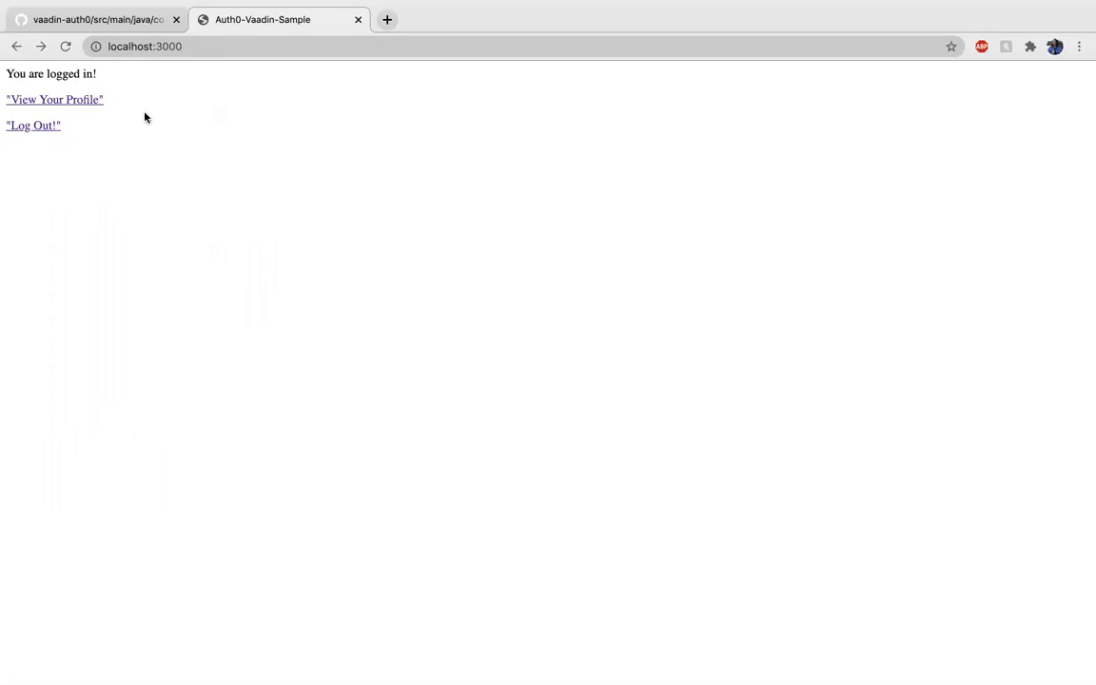
mouse_move(53, 125)
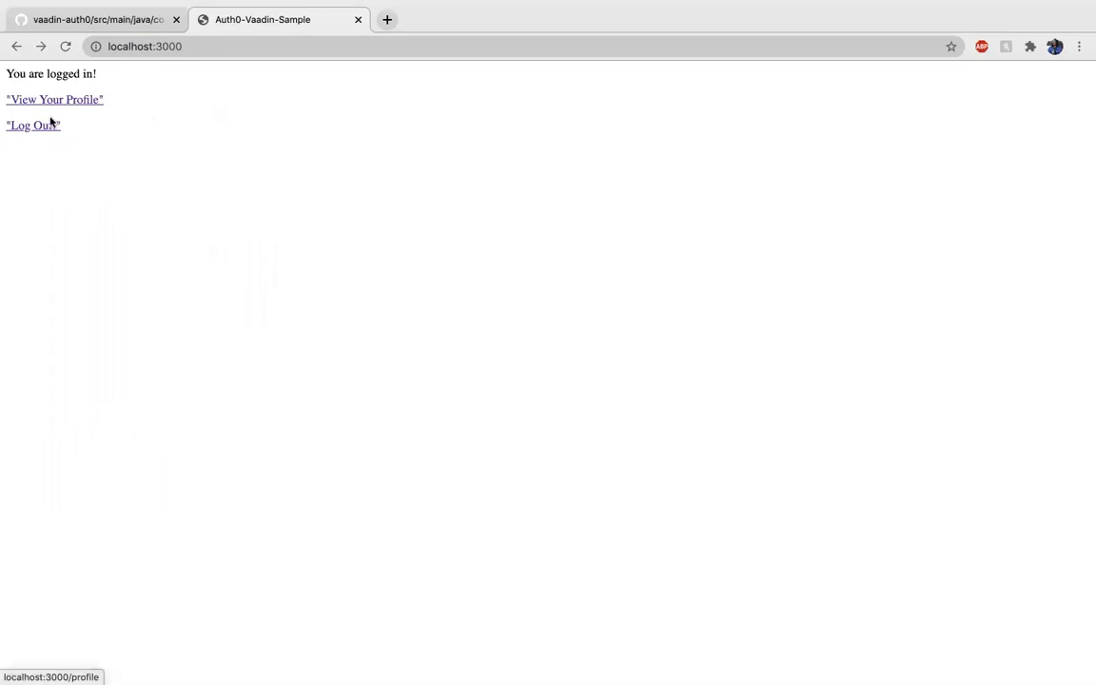
click(32, 126)
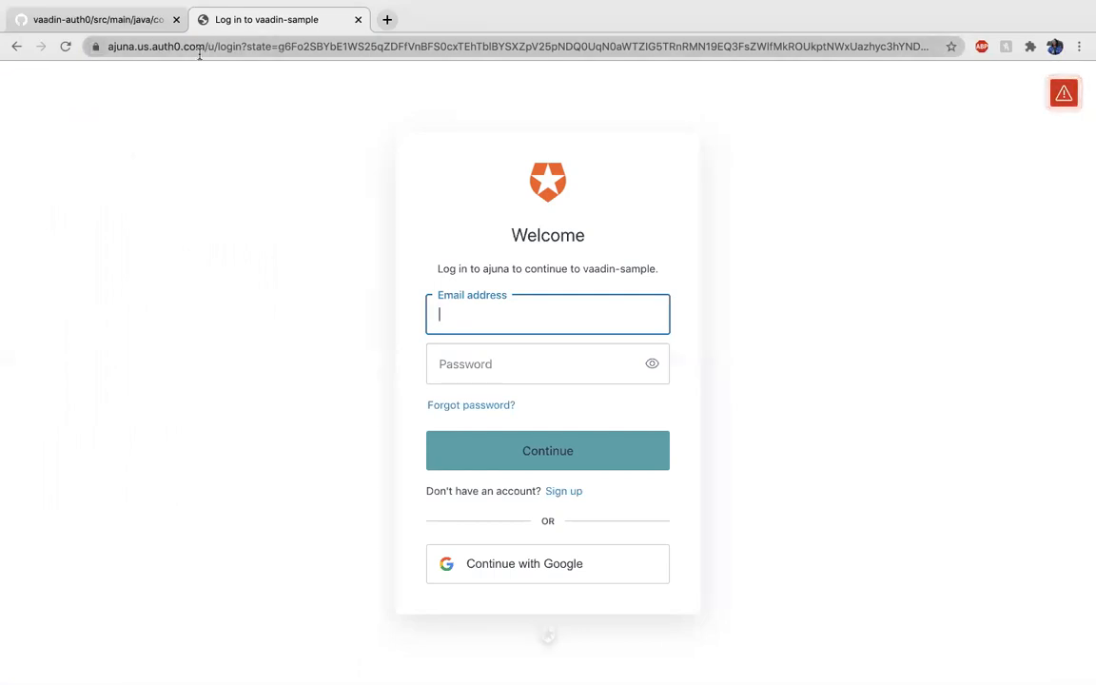
mouse_move(270, 200)
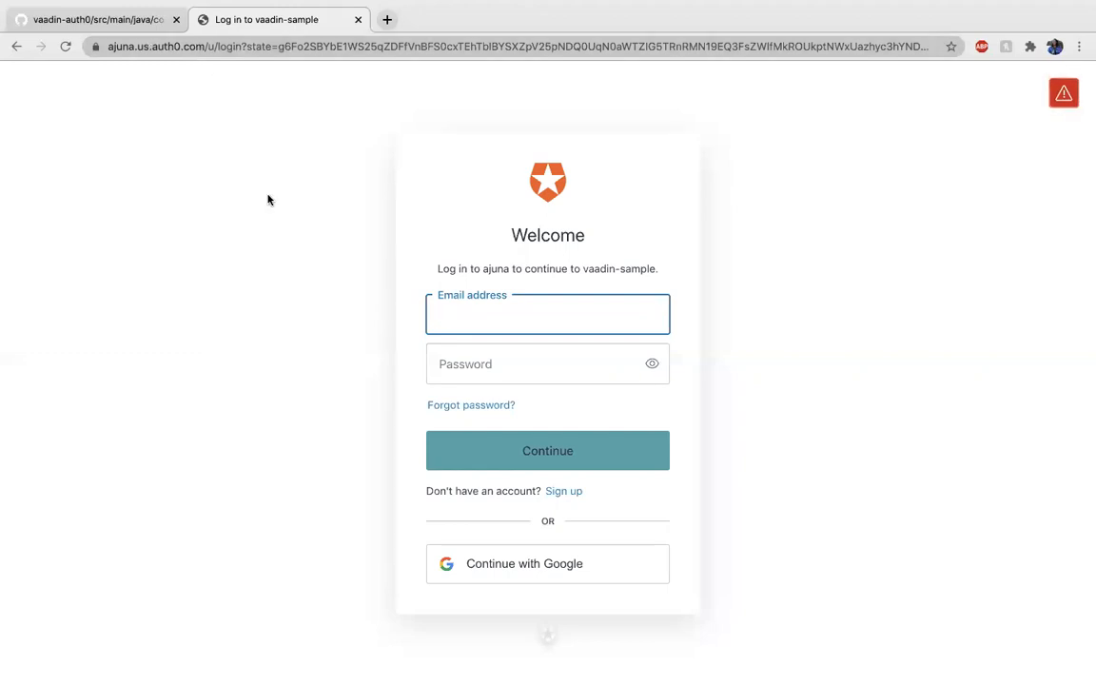
click(1062, 91)
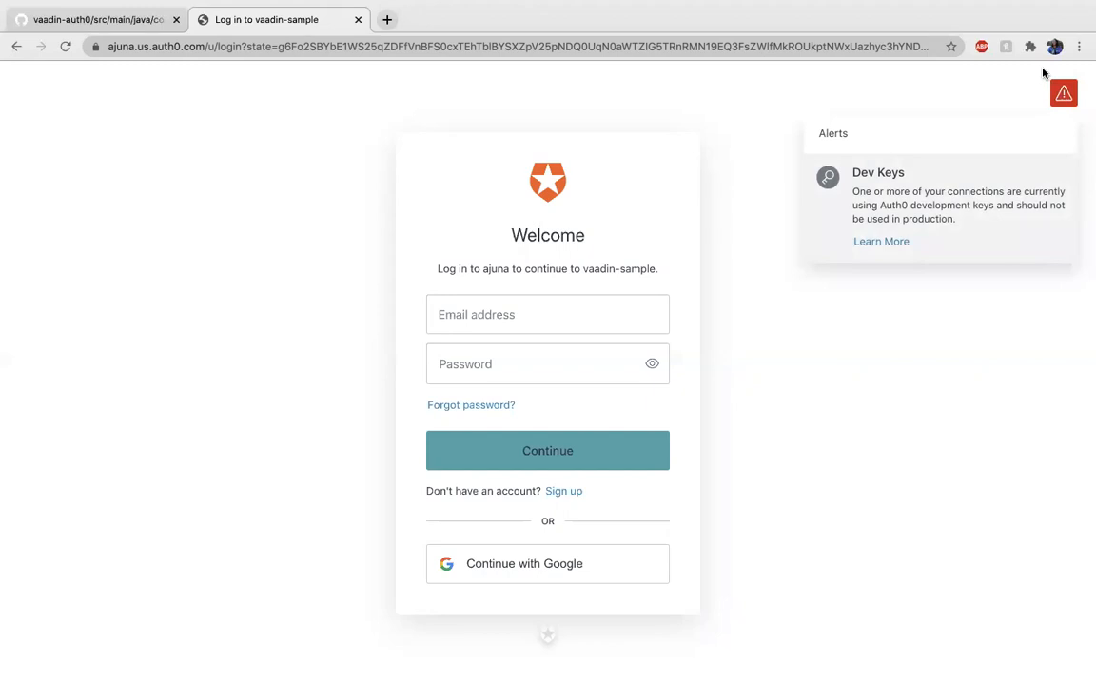
mouse_move(889, 183)
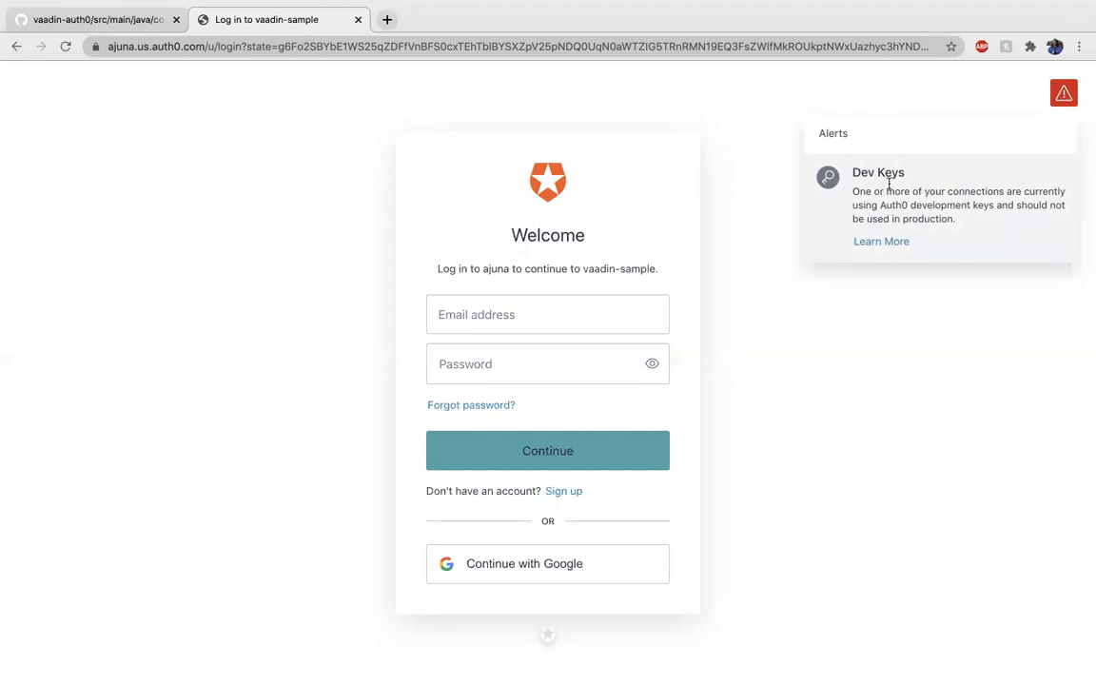